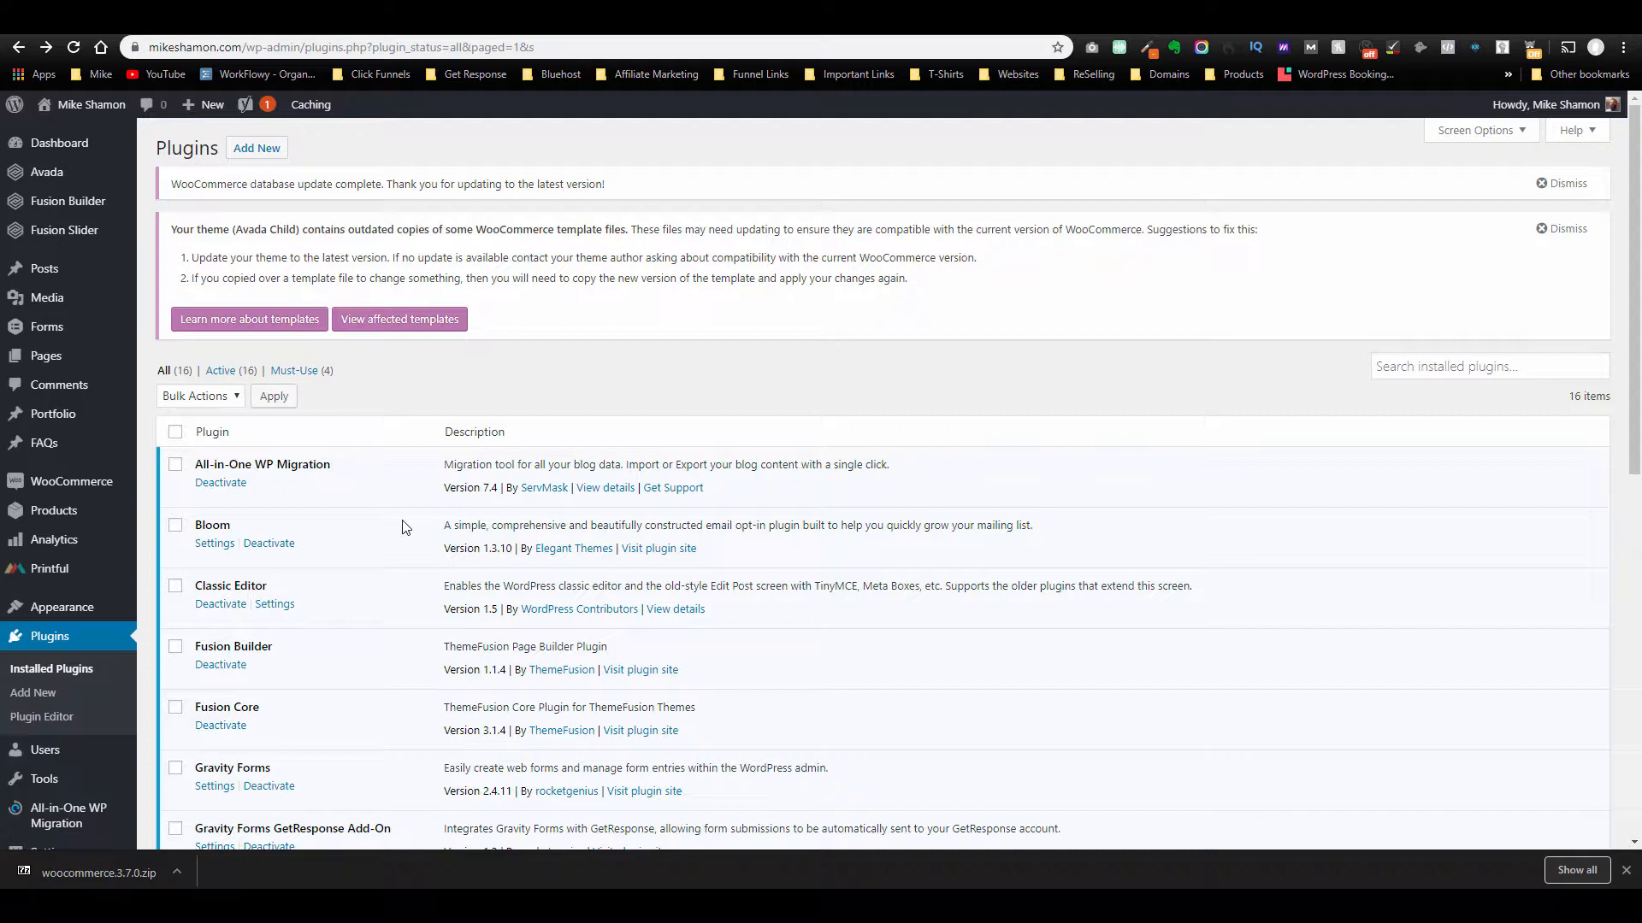
mouse_move(174, 226)
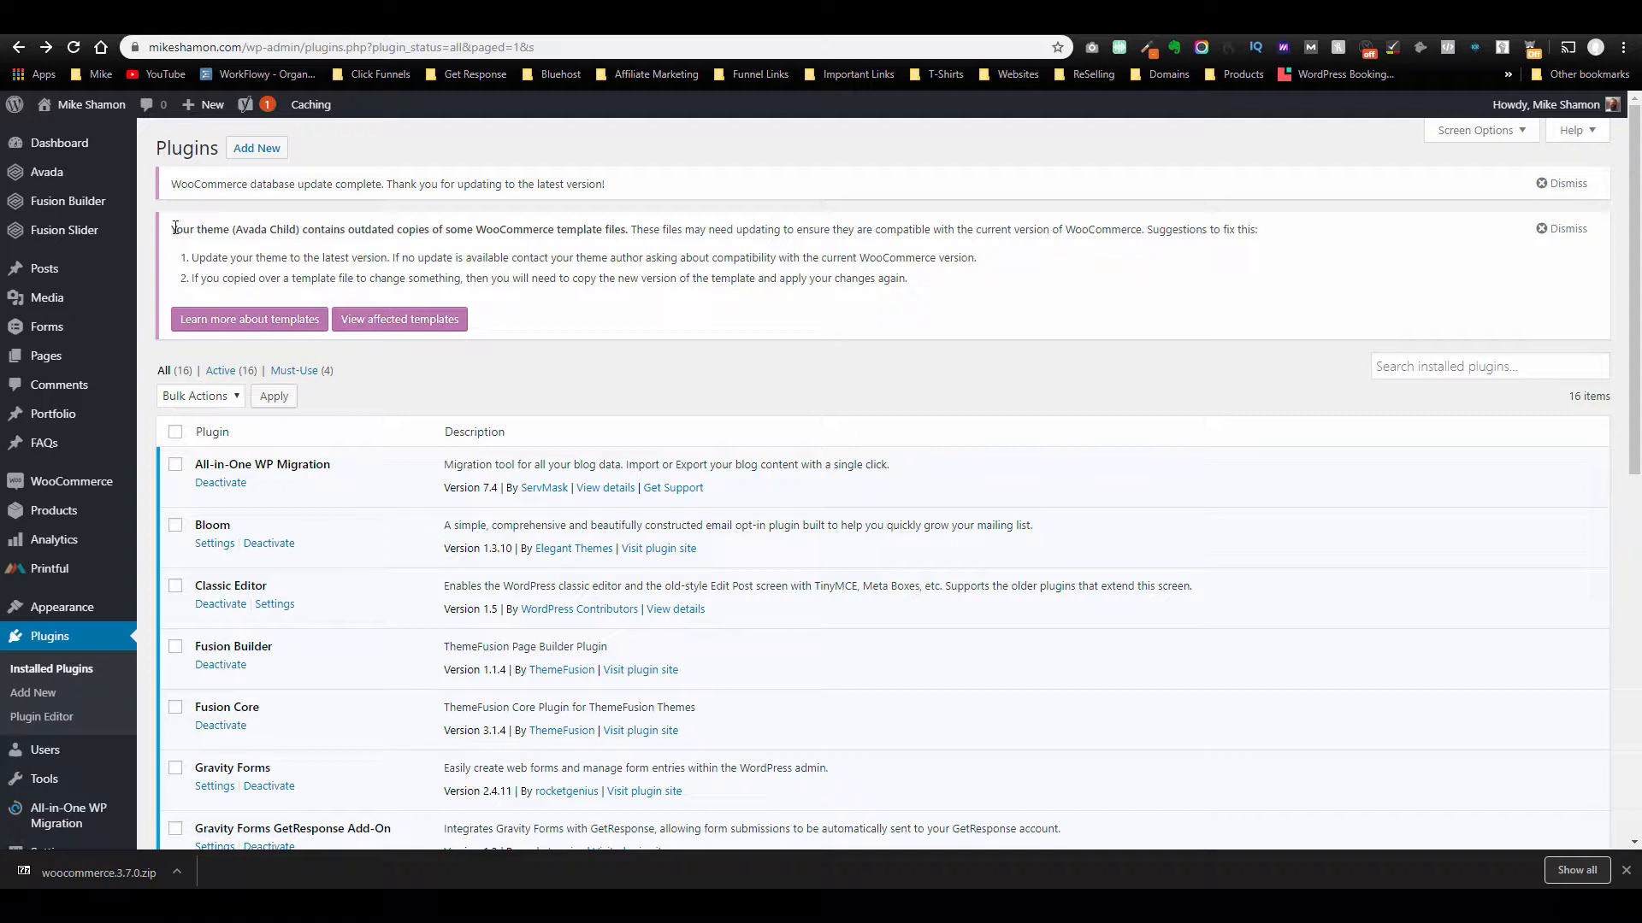
Highlight the outdated templates notice and scroll to the Avada cart template override.
double_click(195, 230)
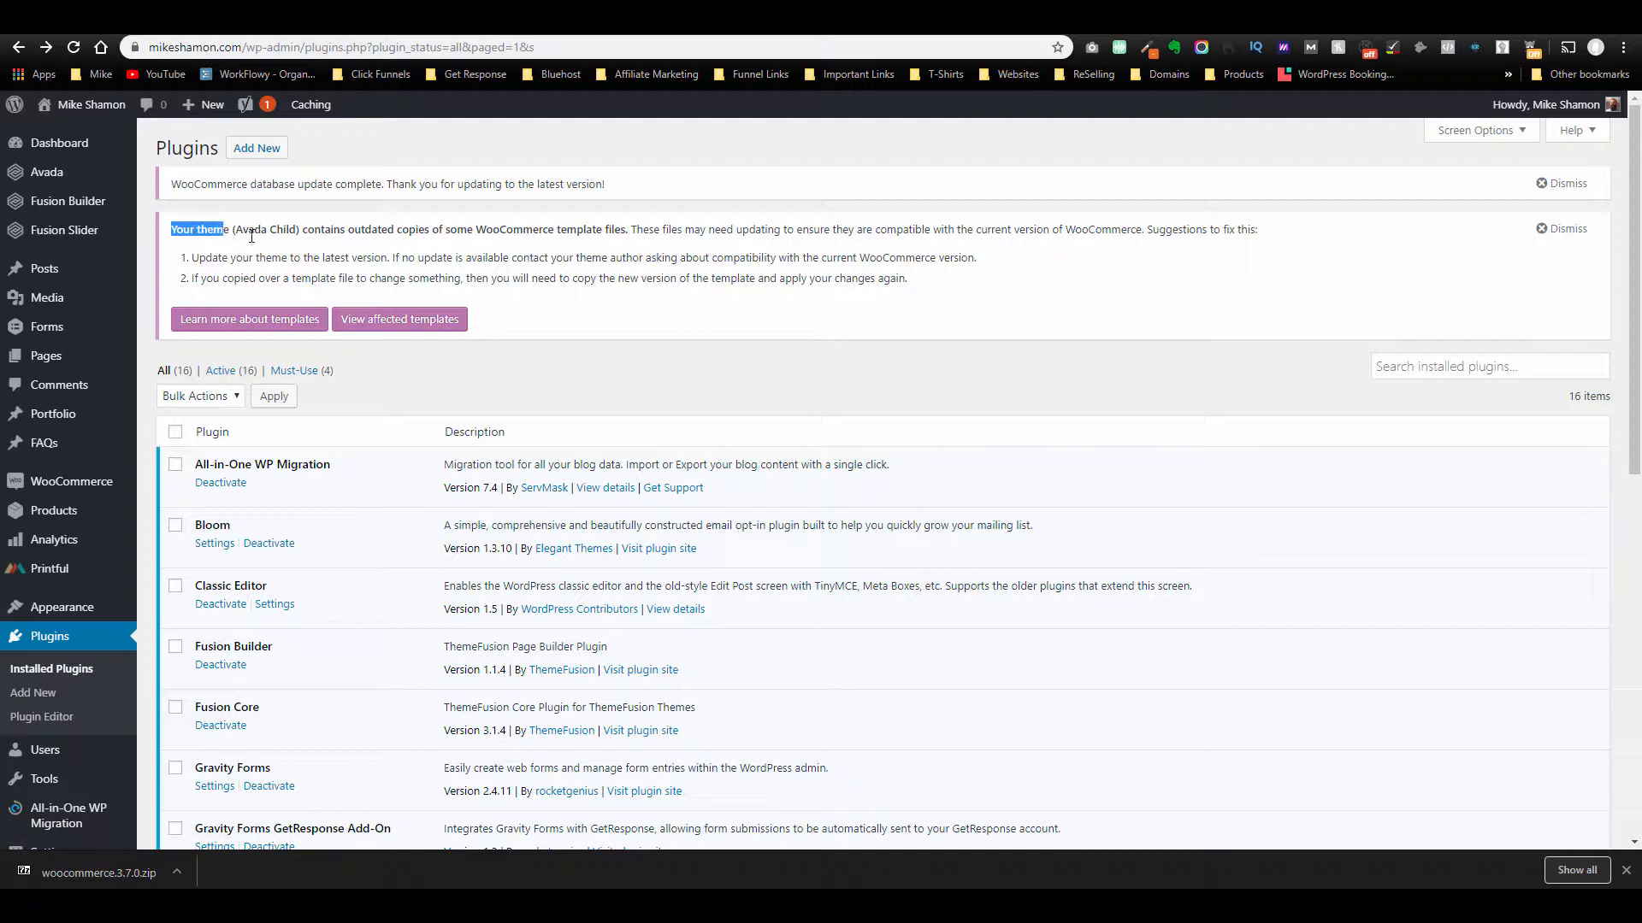
drag(204, 230, 415, 230)
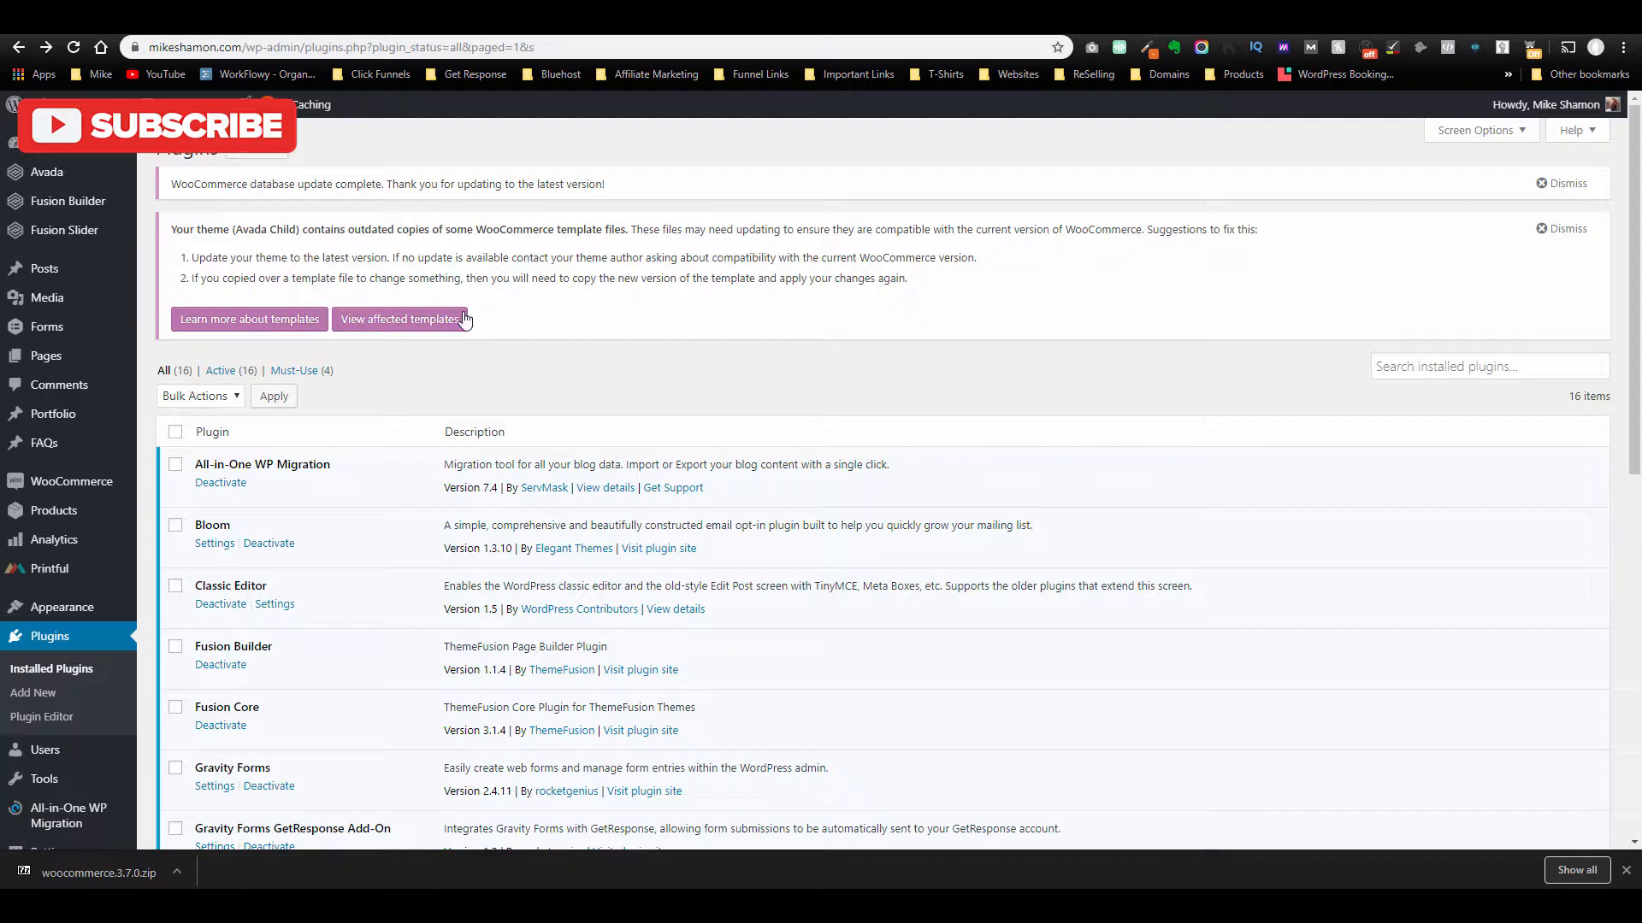
mouse_move(399, 319)
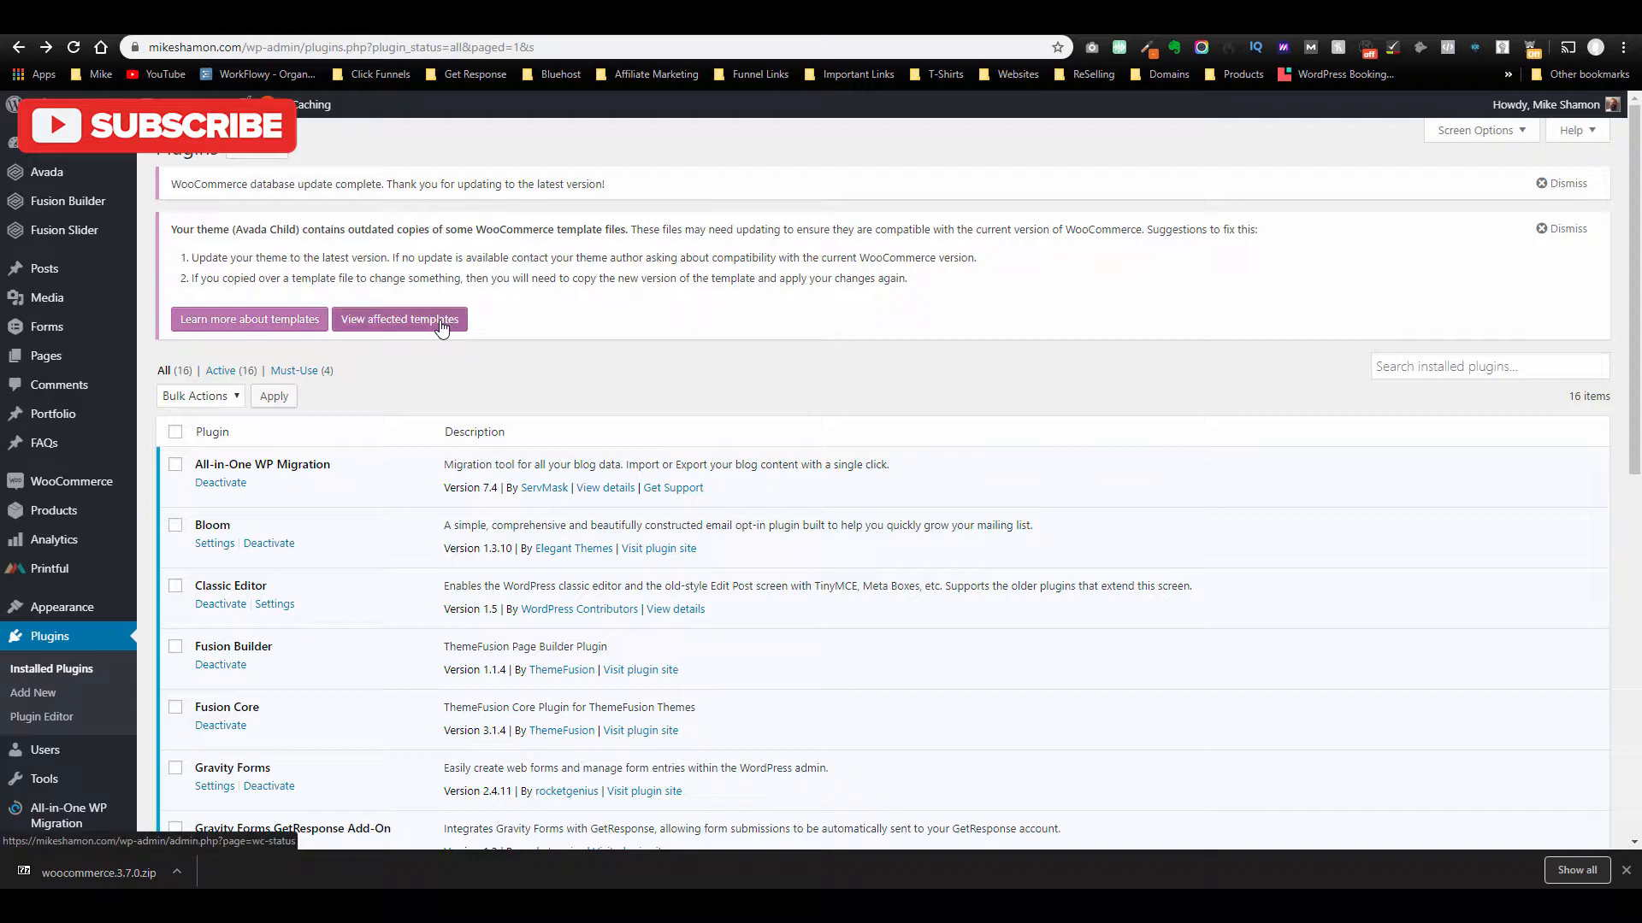
mouse_move(797, 104)
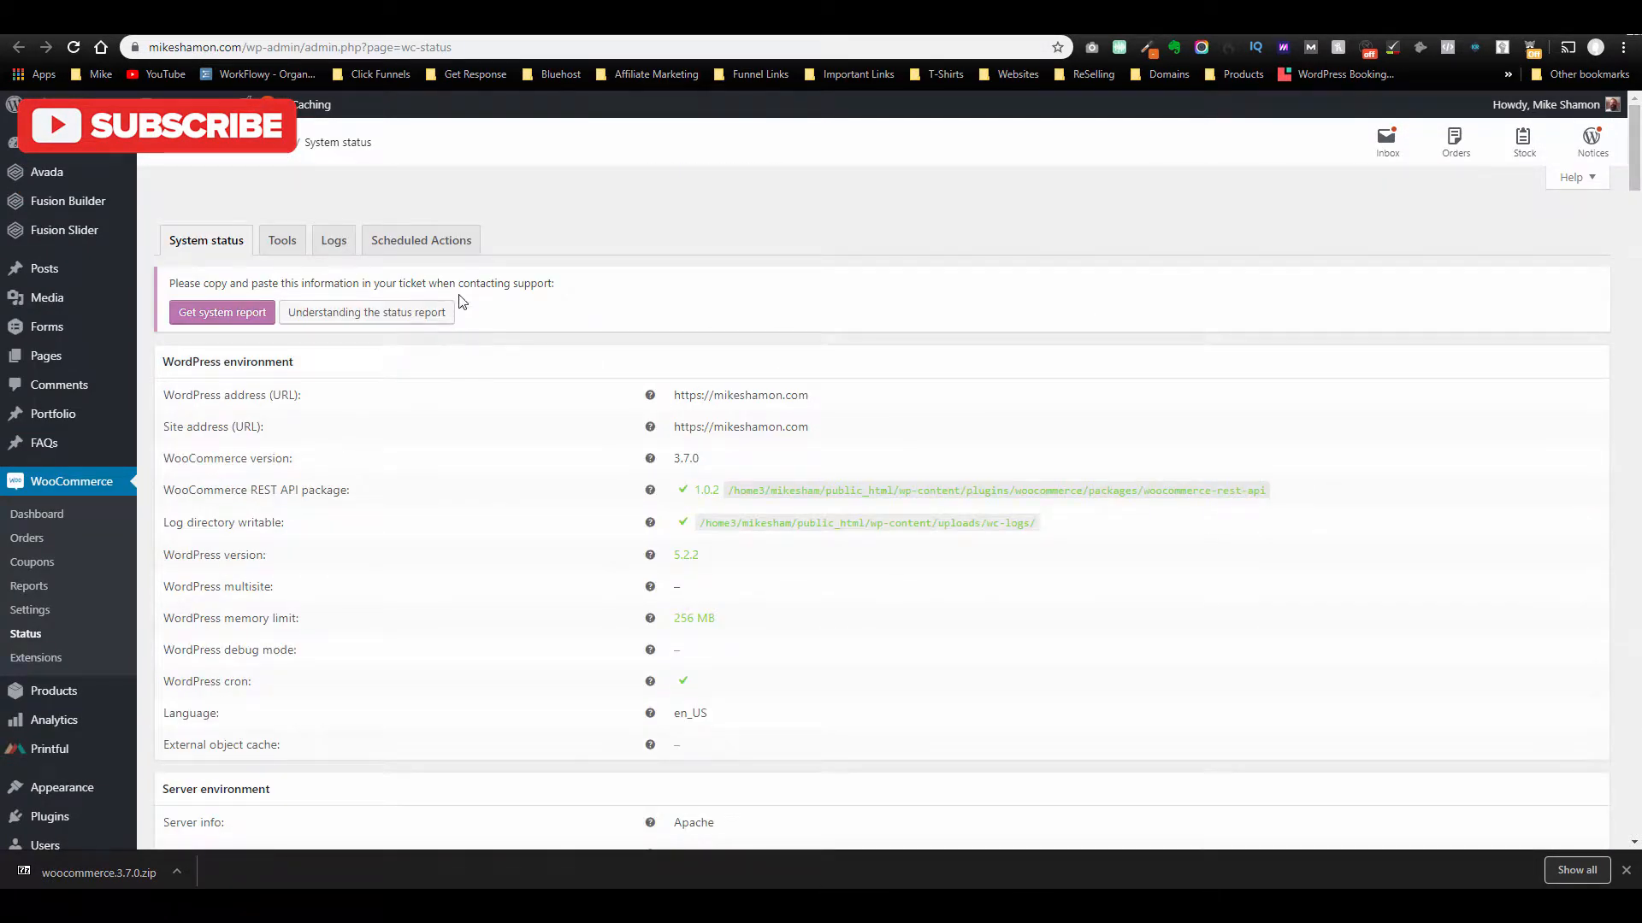
scroll(down, 3)
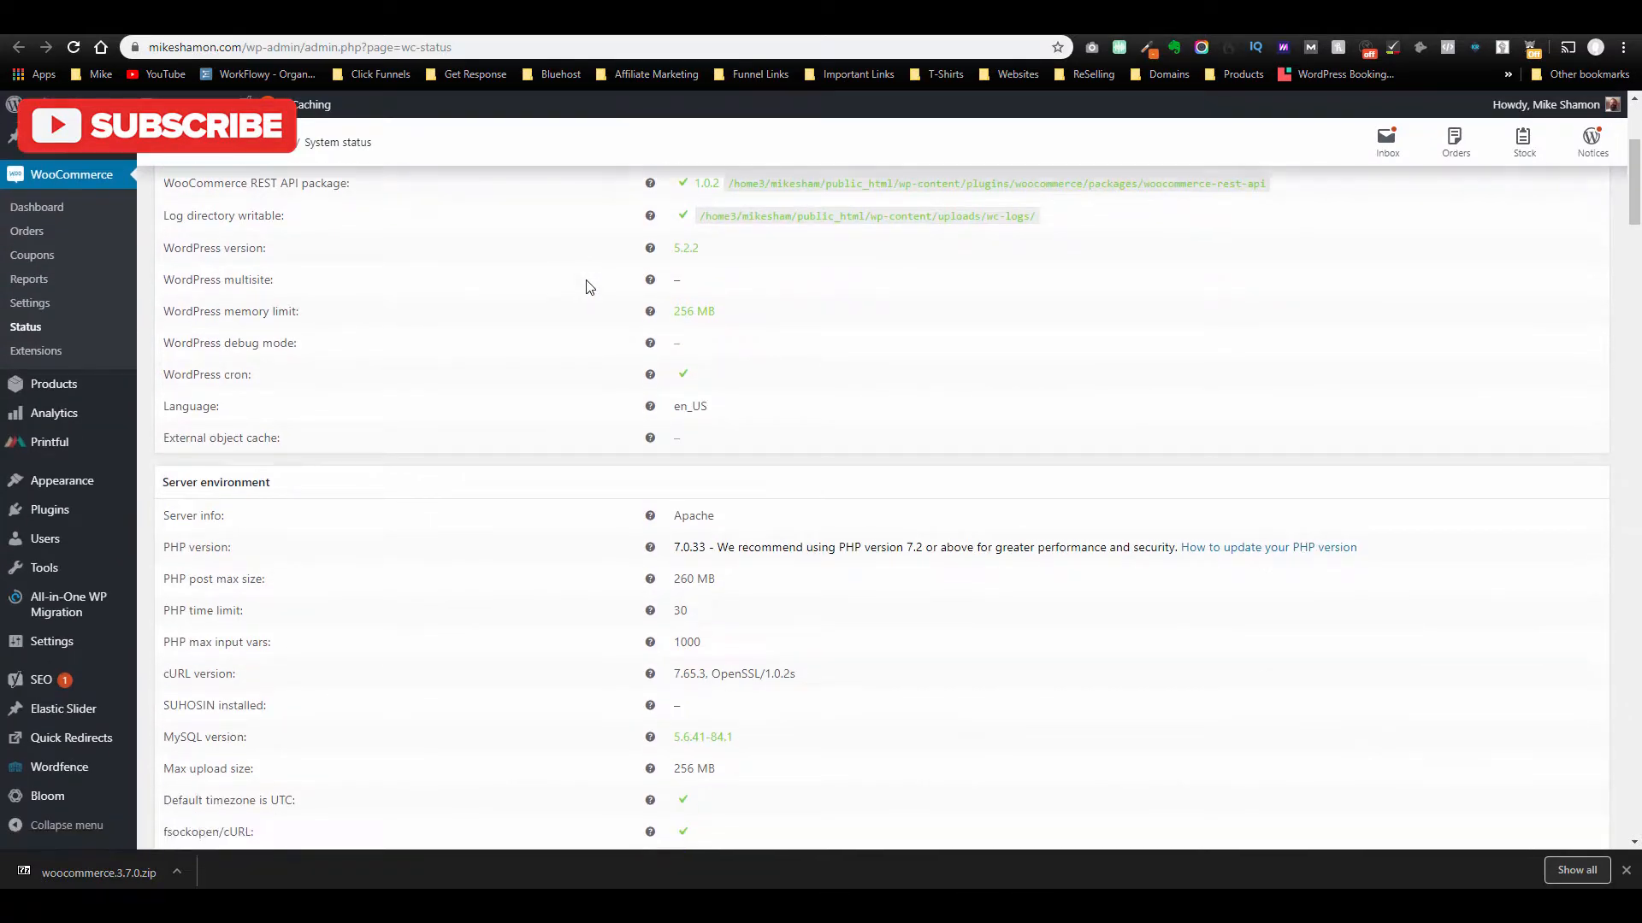
scroll(down, 3)
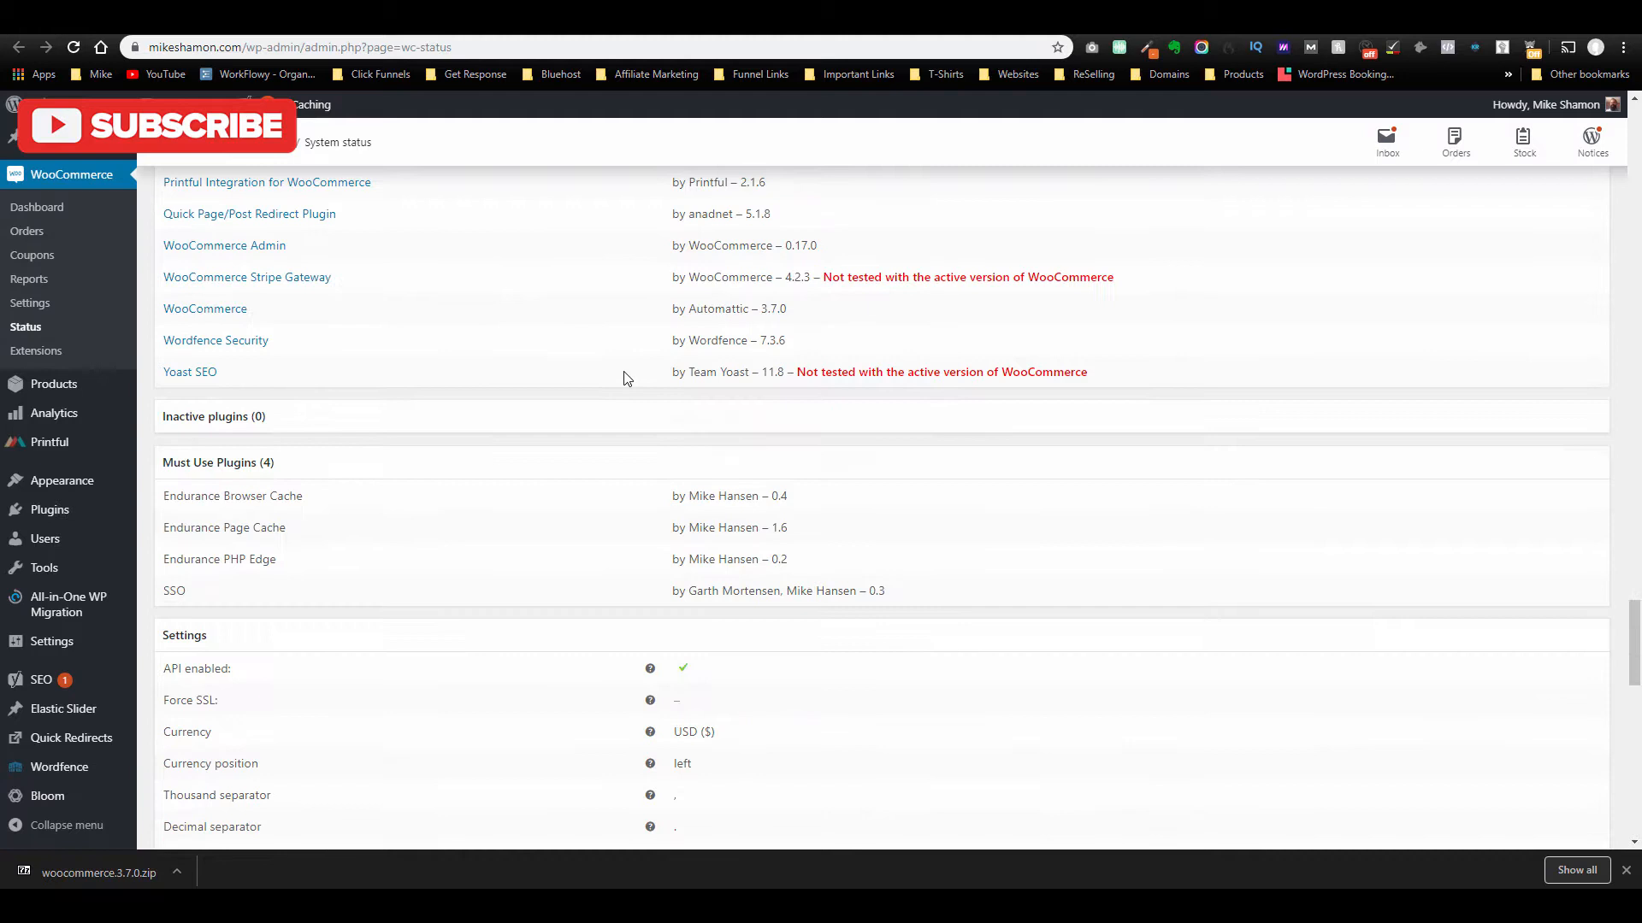
scroll(down, 3)
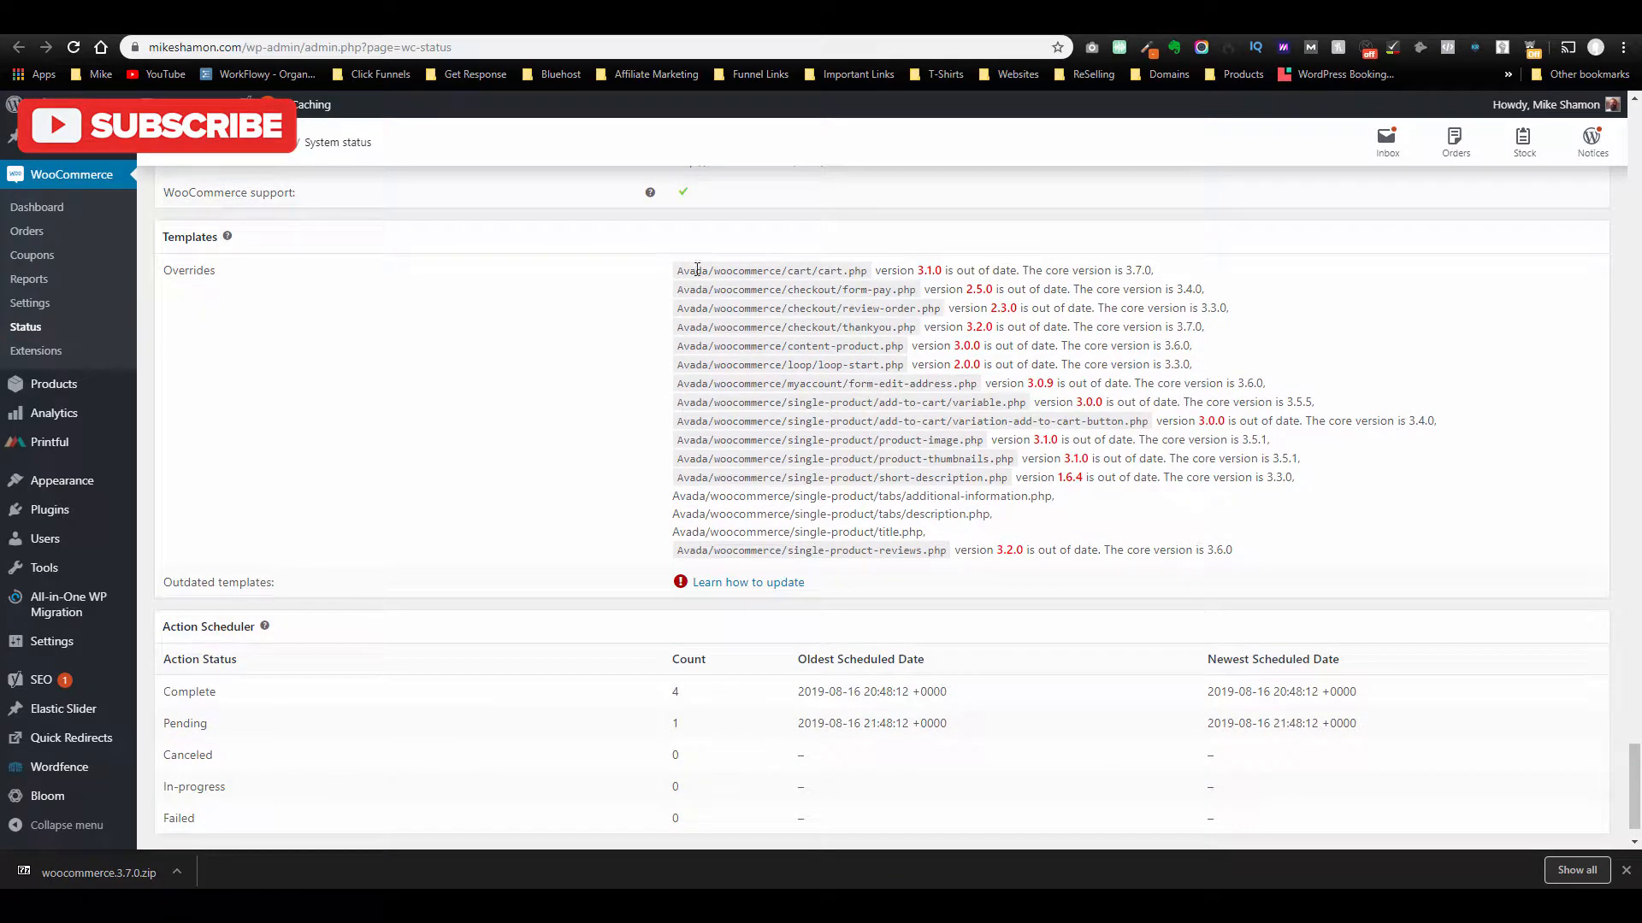
double_click(925, 270)
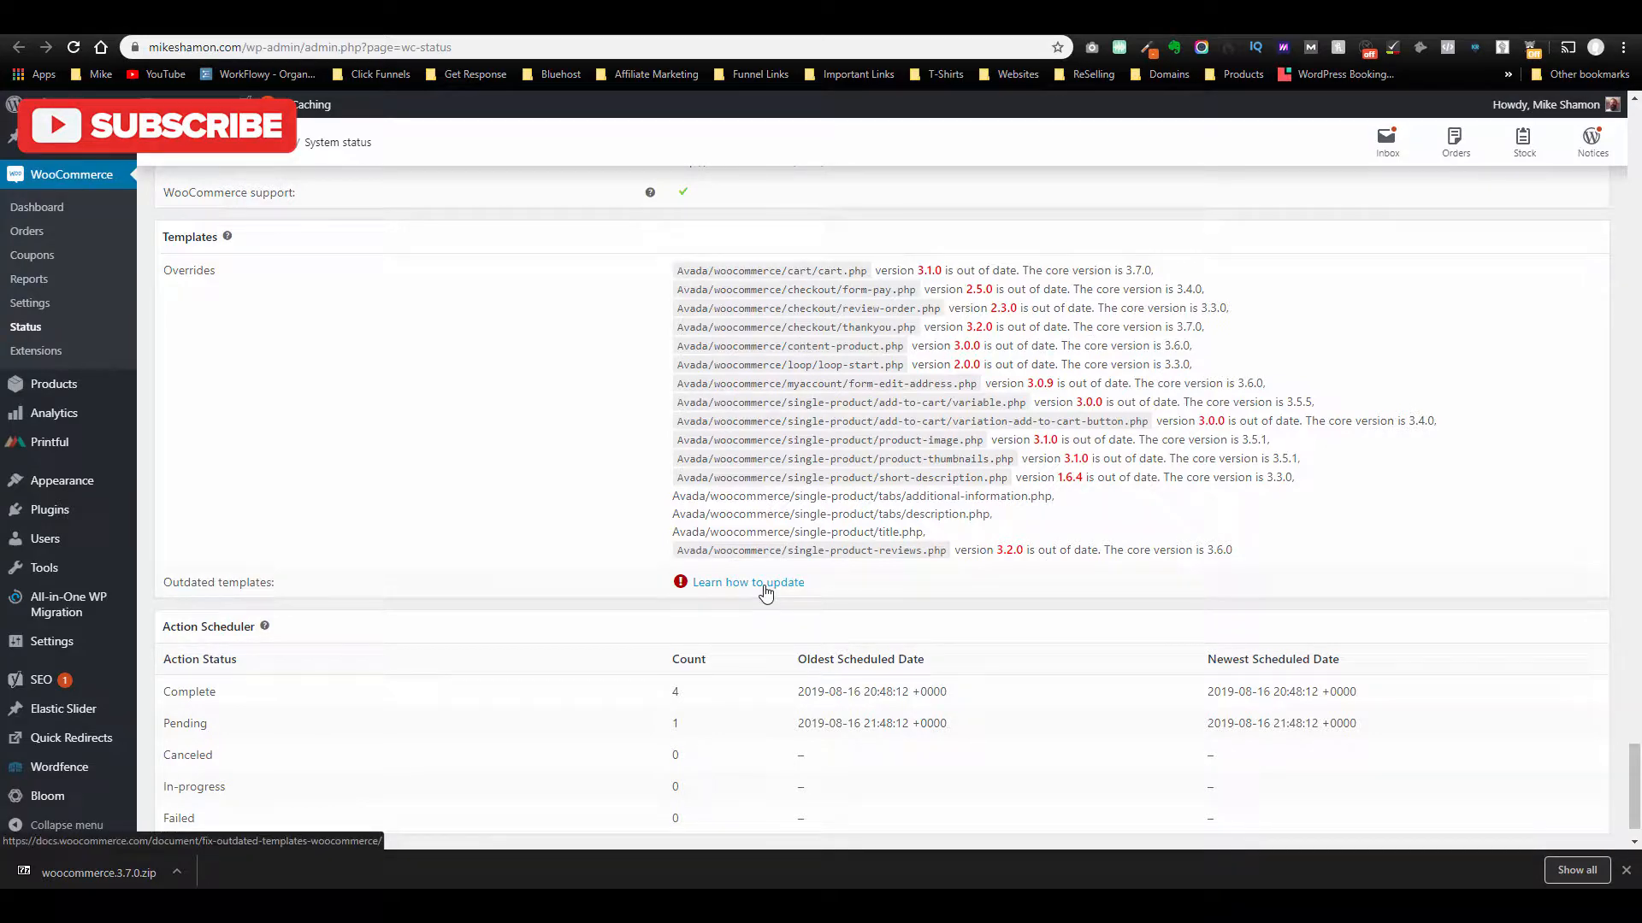
mouse_move(880, 350)
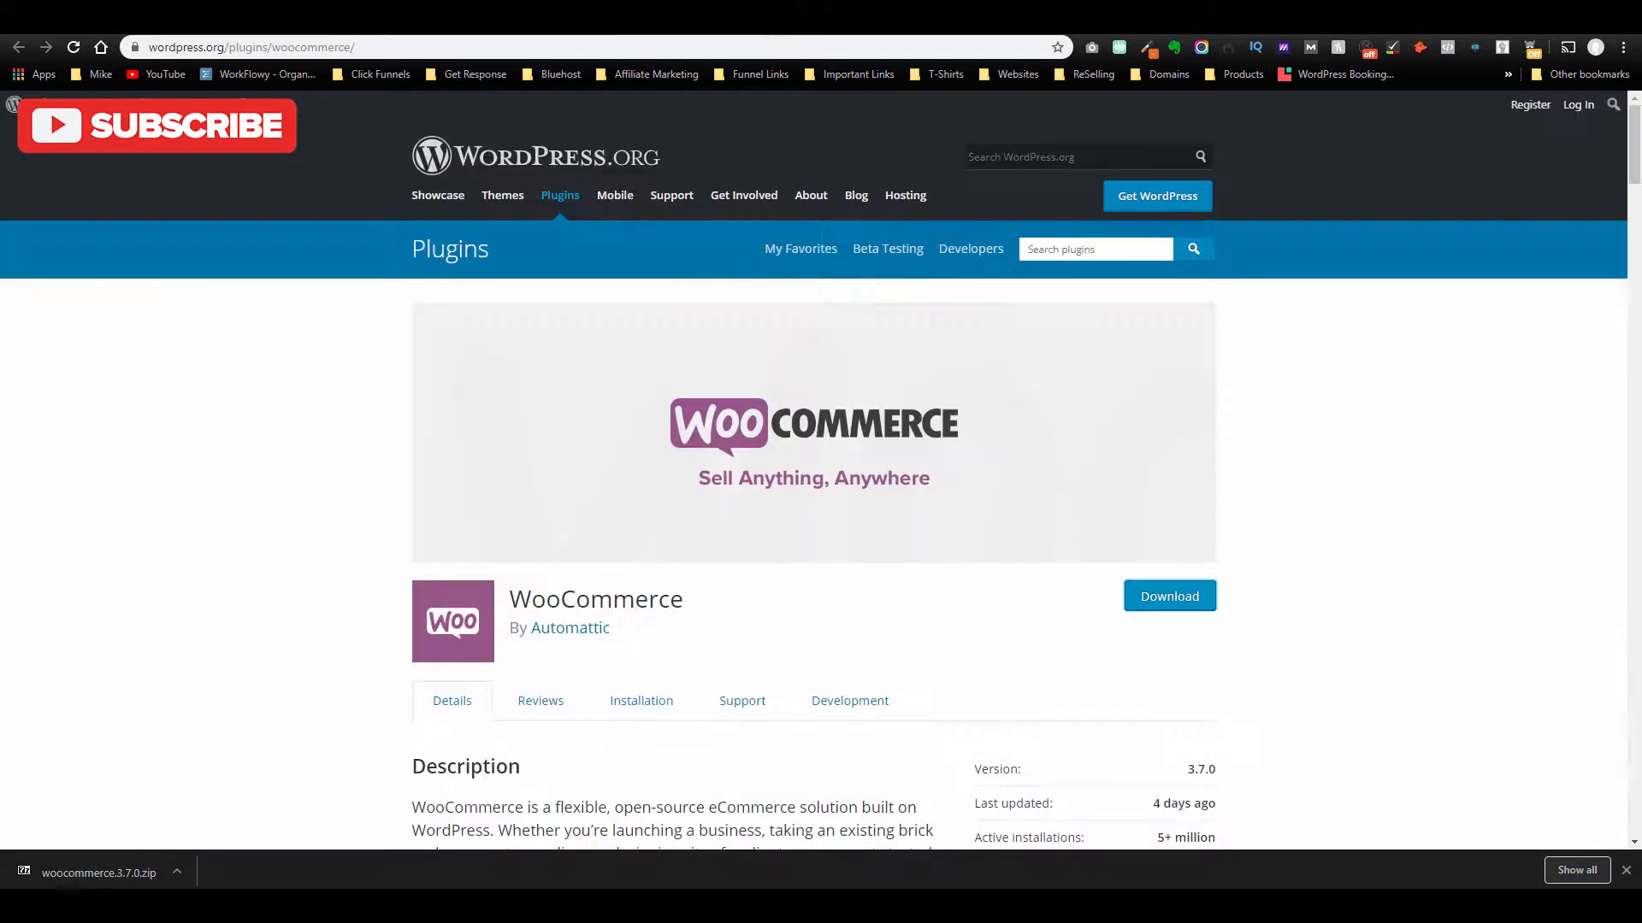
mouse_move(356, 471)
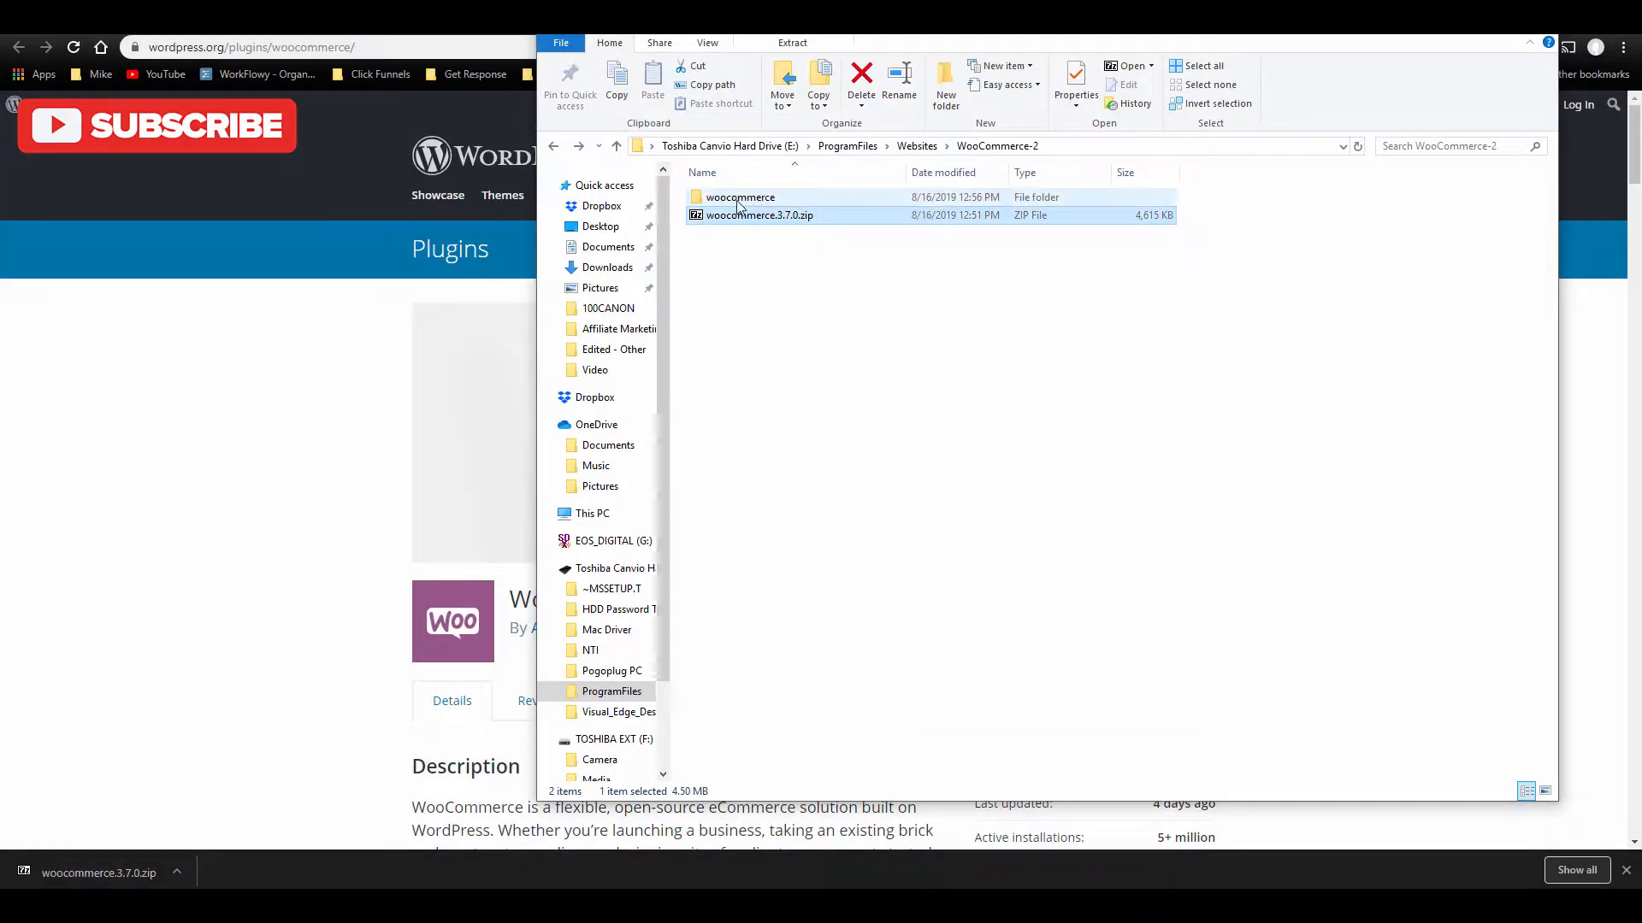
Select the extracted woocommerce folder in File Explorer.
click(739, 197)
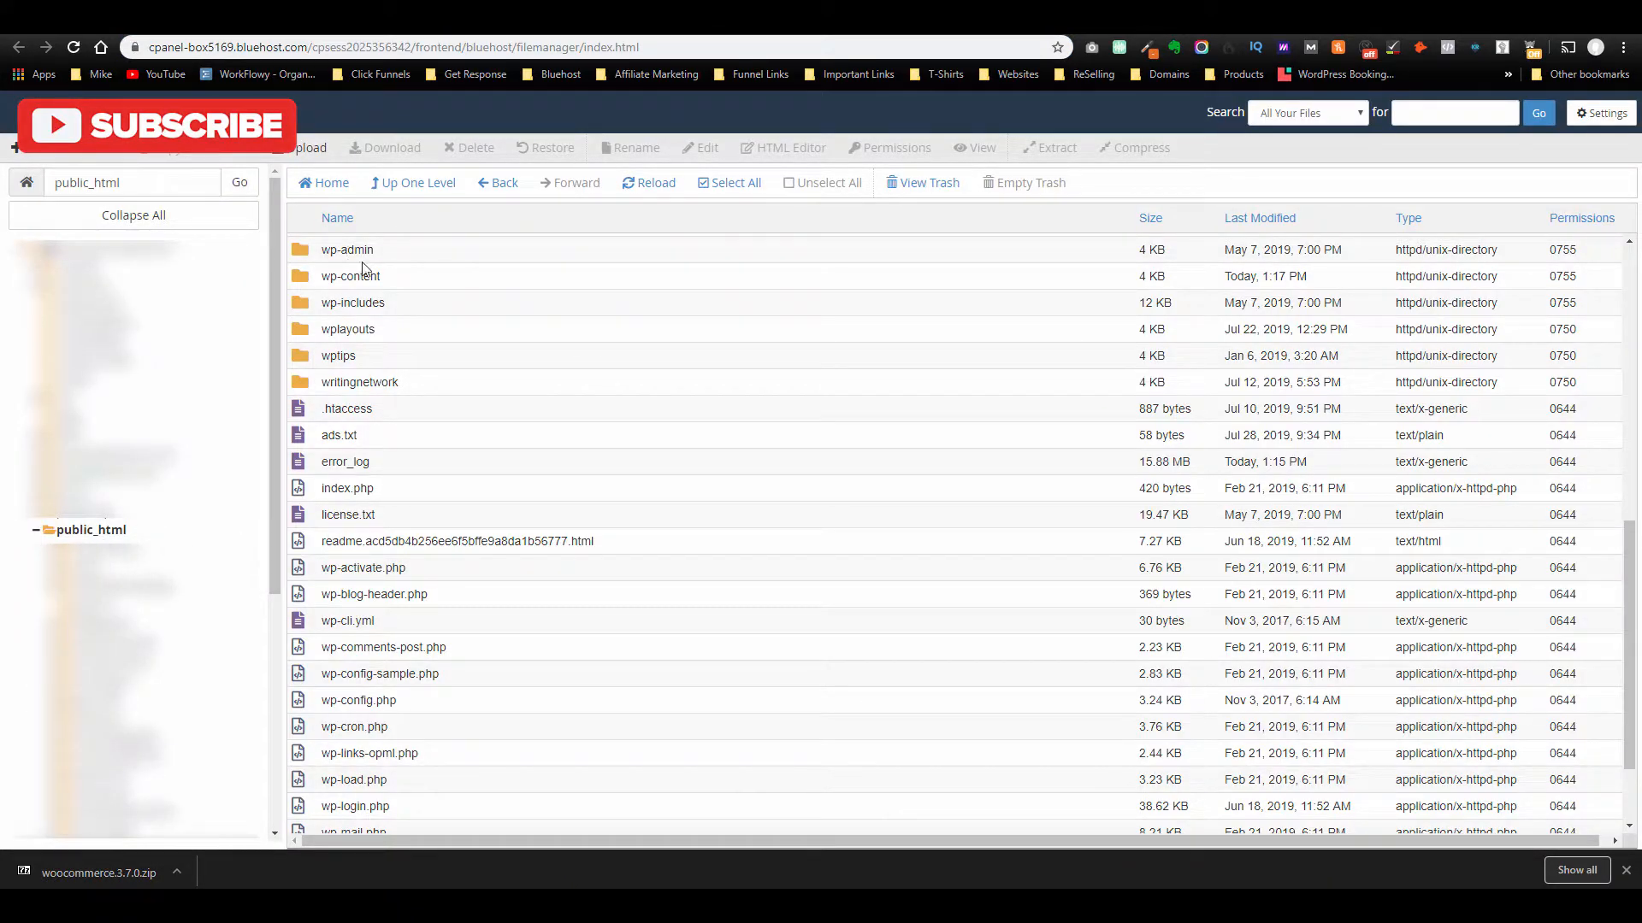
Browse into wp-content, themes/Avada, then the Avada woocommerce folder.
click(351, 275)
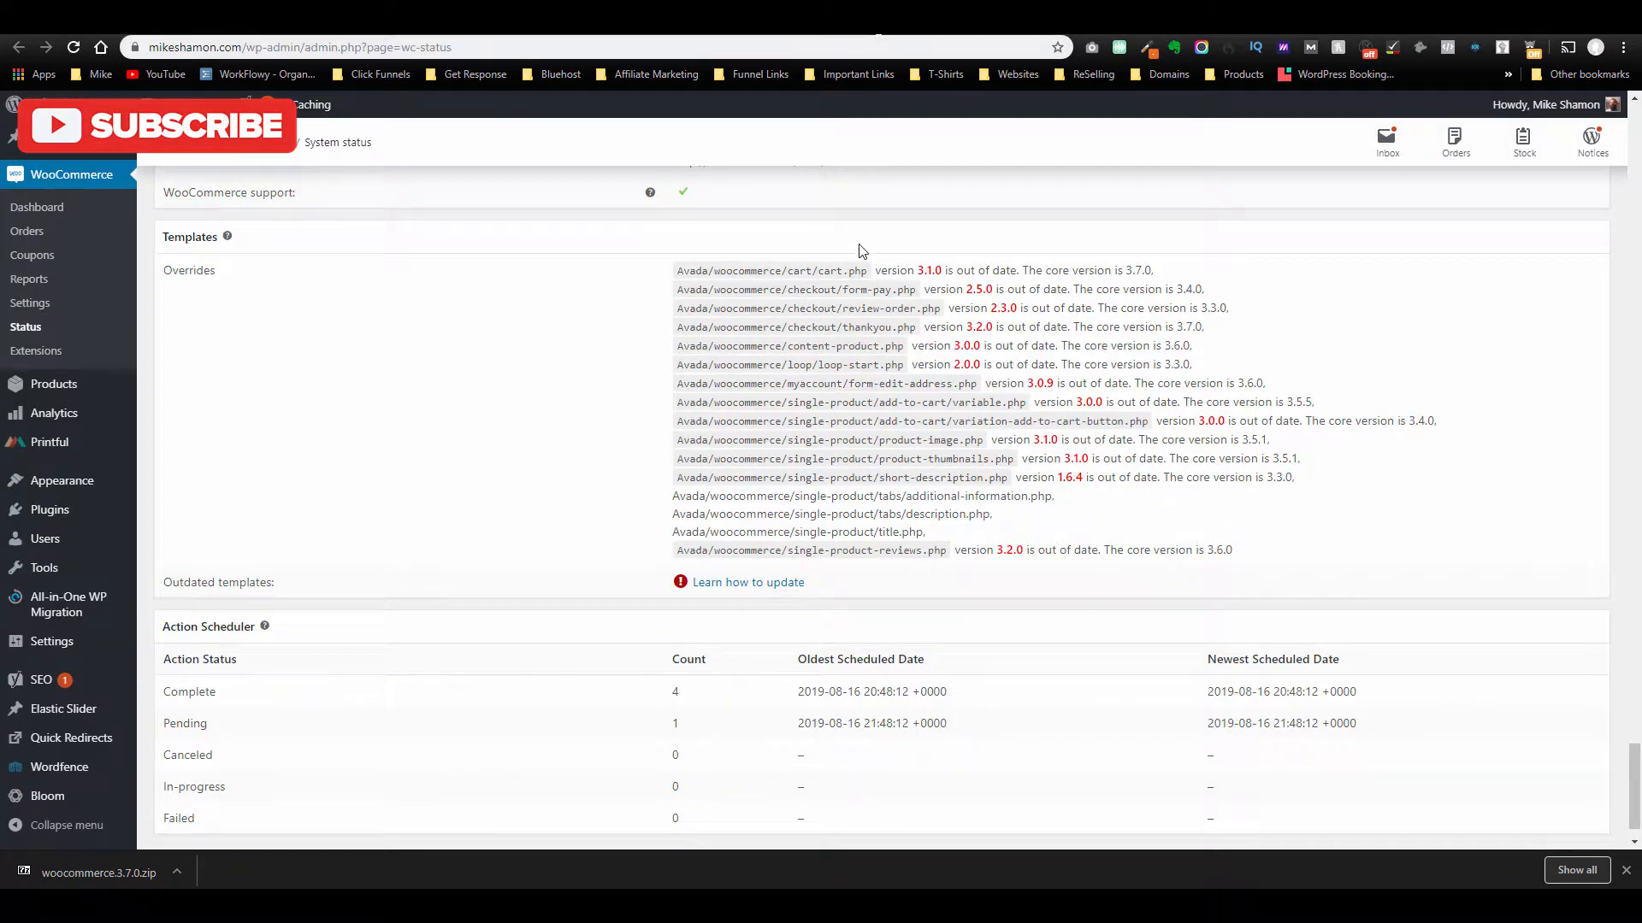
double_click(701, 271)
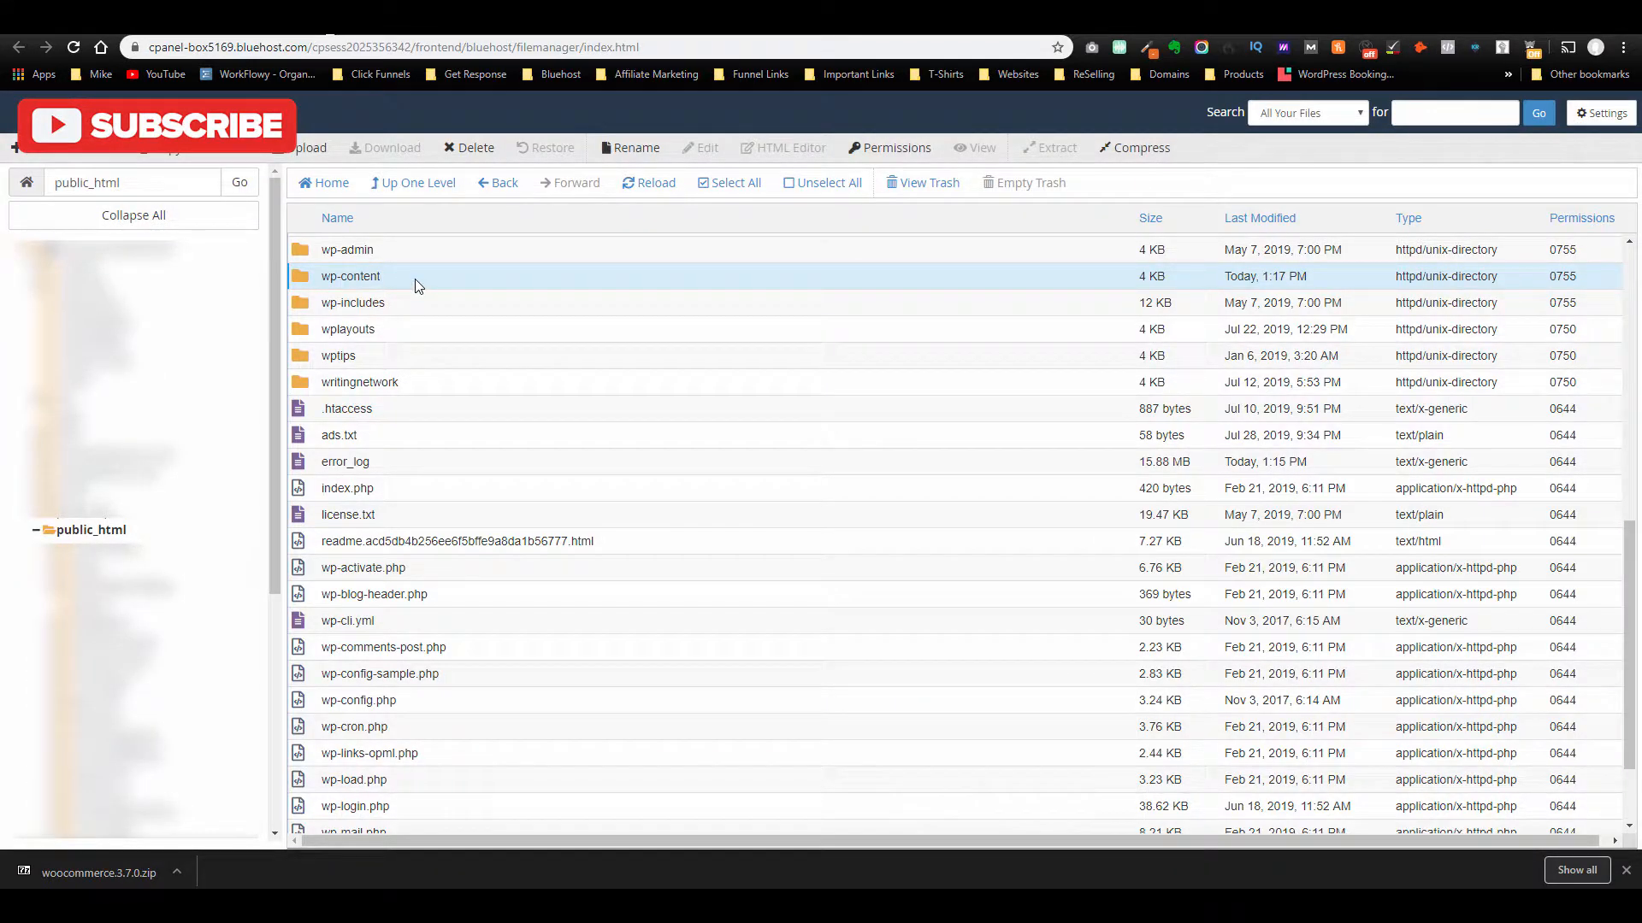
double_click(351, 276)
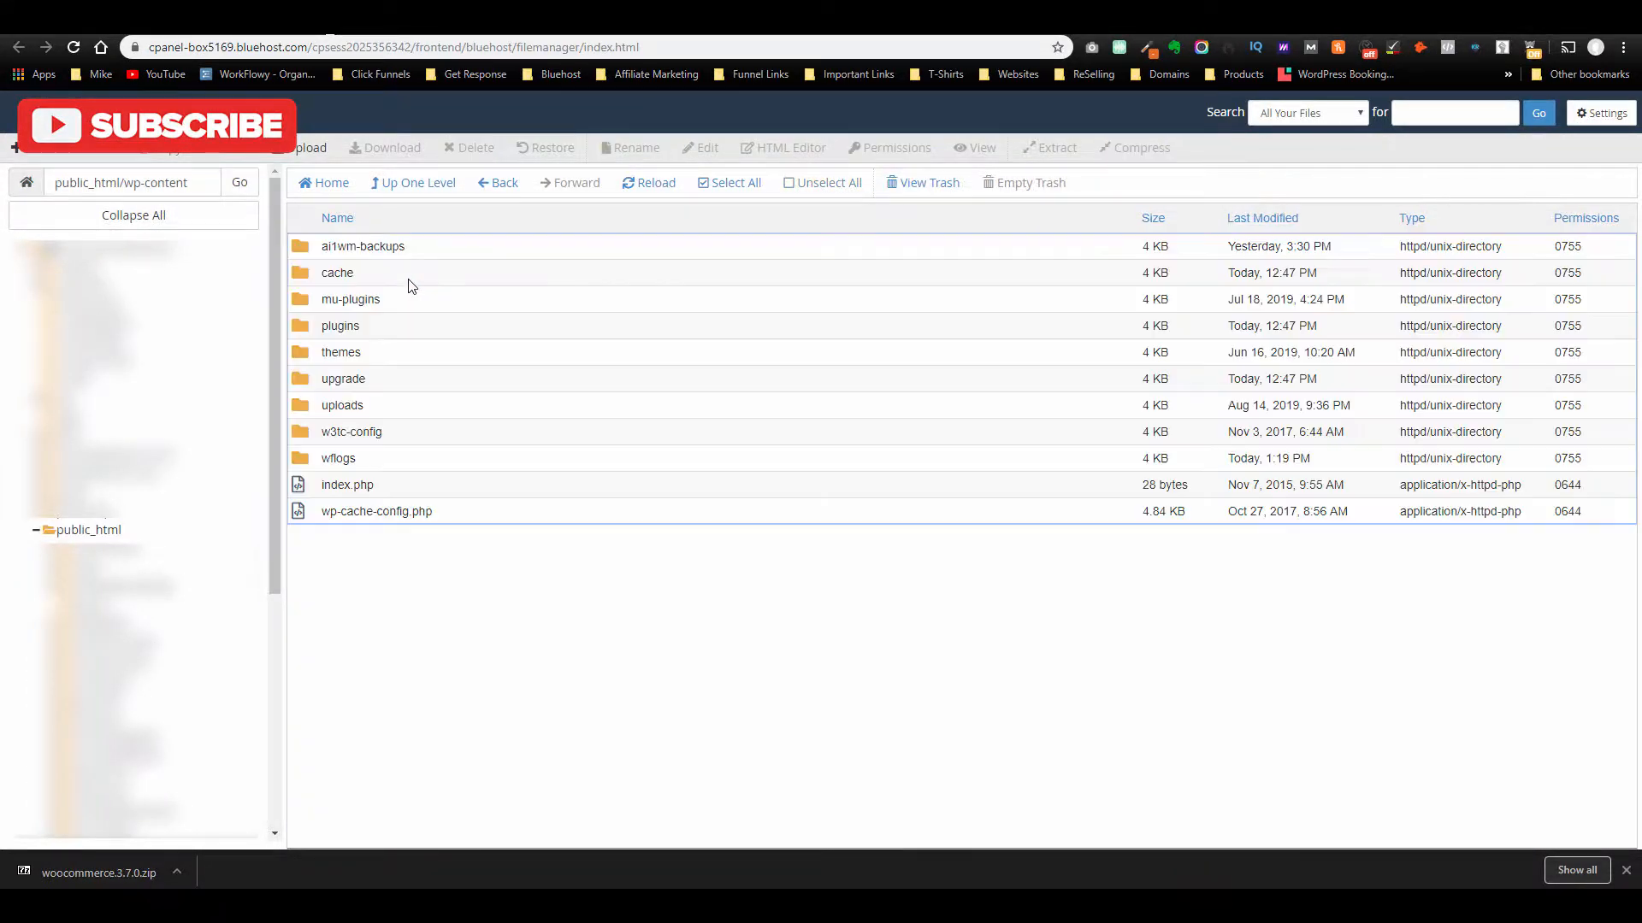
double_click(341, 351)
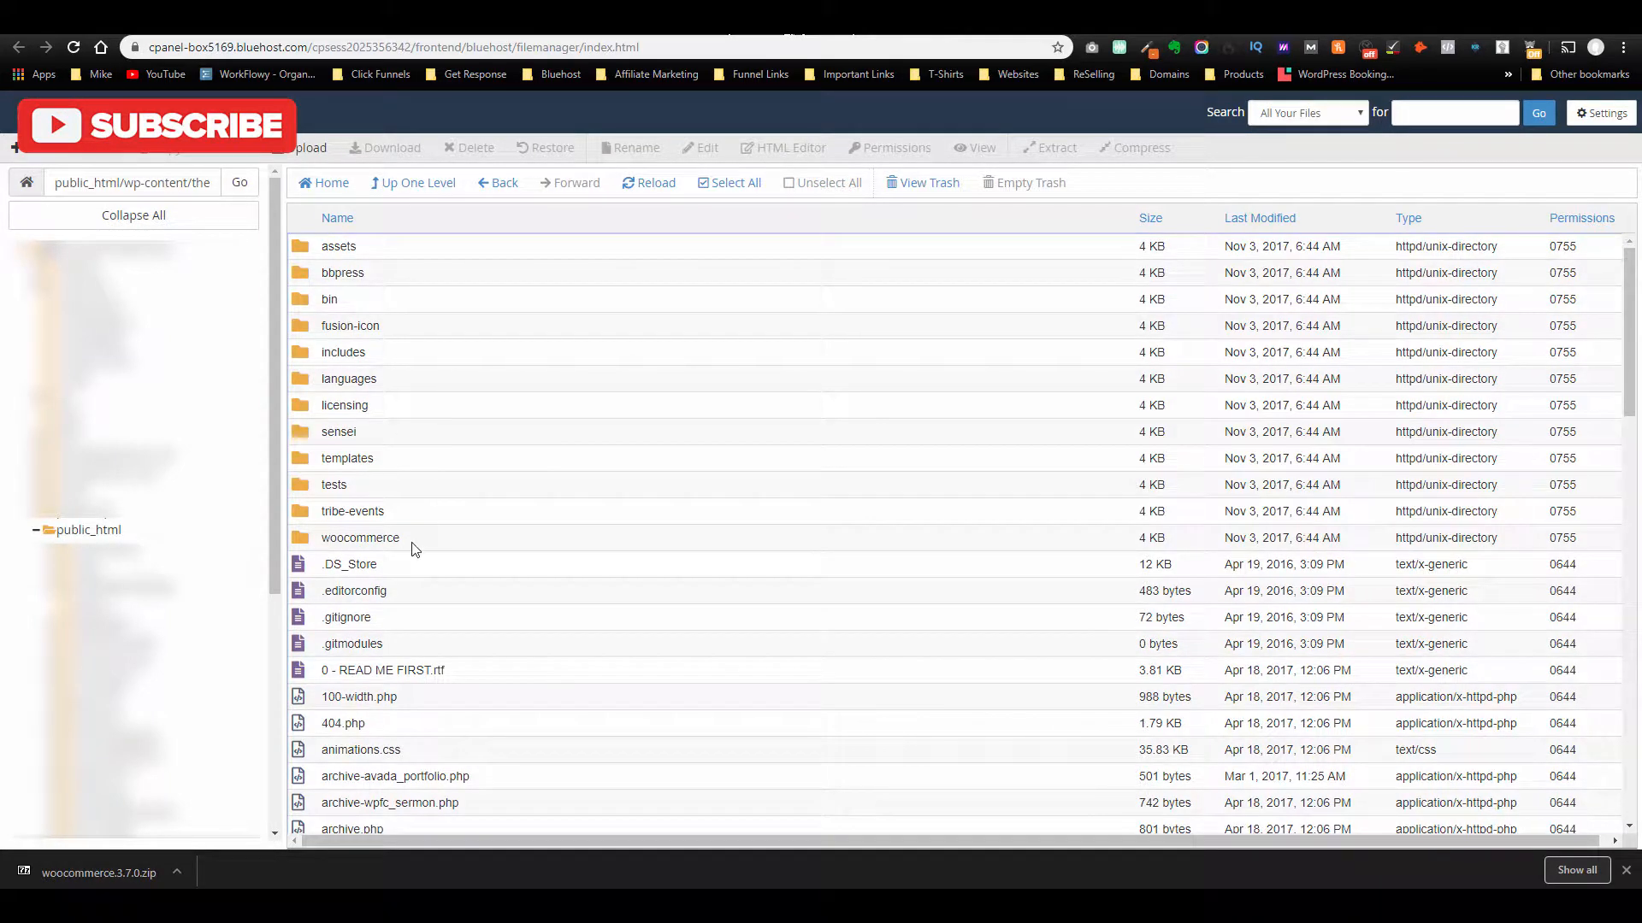
mouse_move(426, 545)
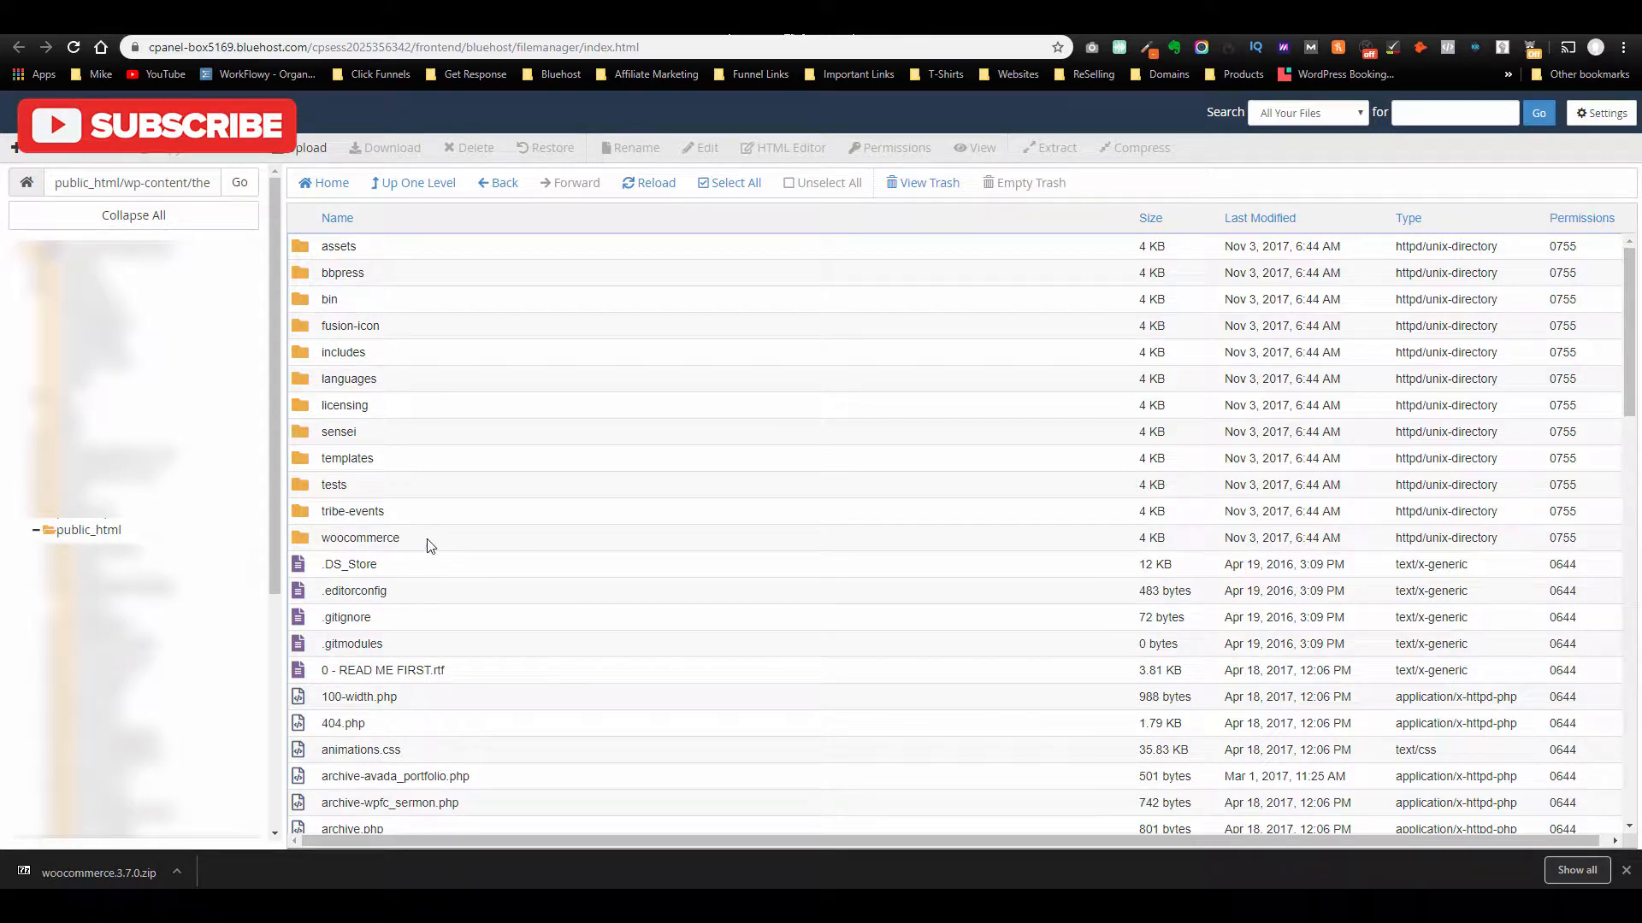
double_click(360, 537)
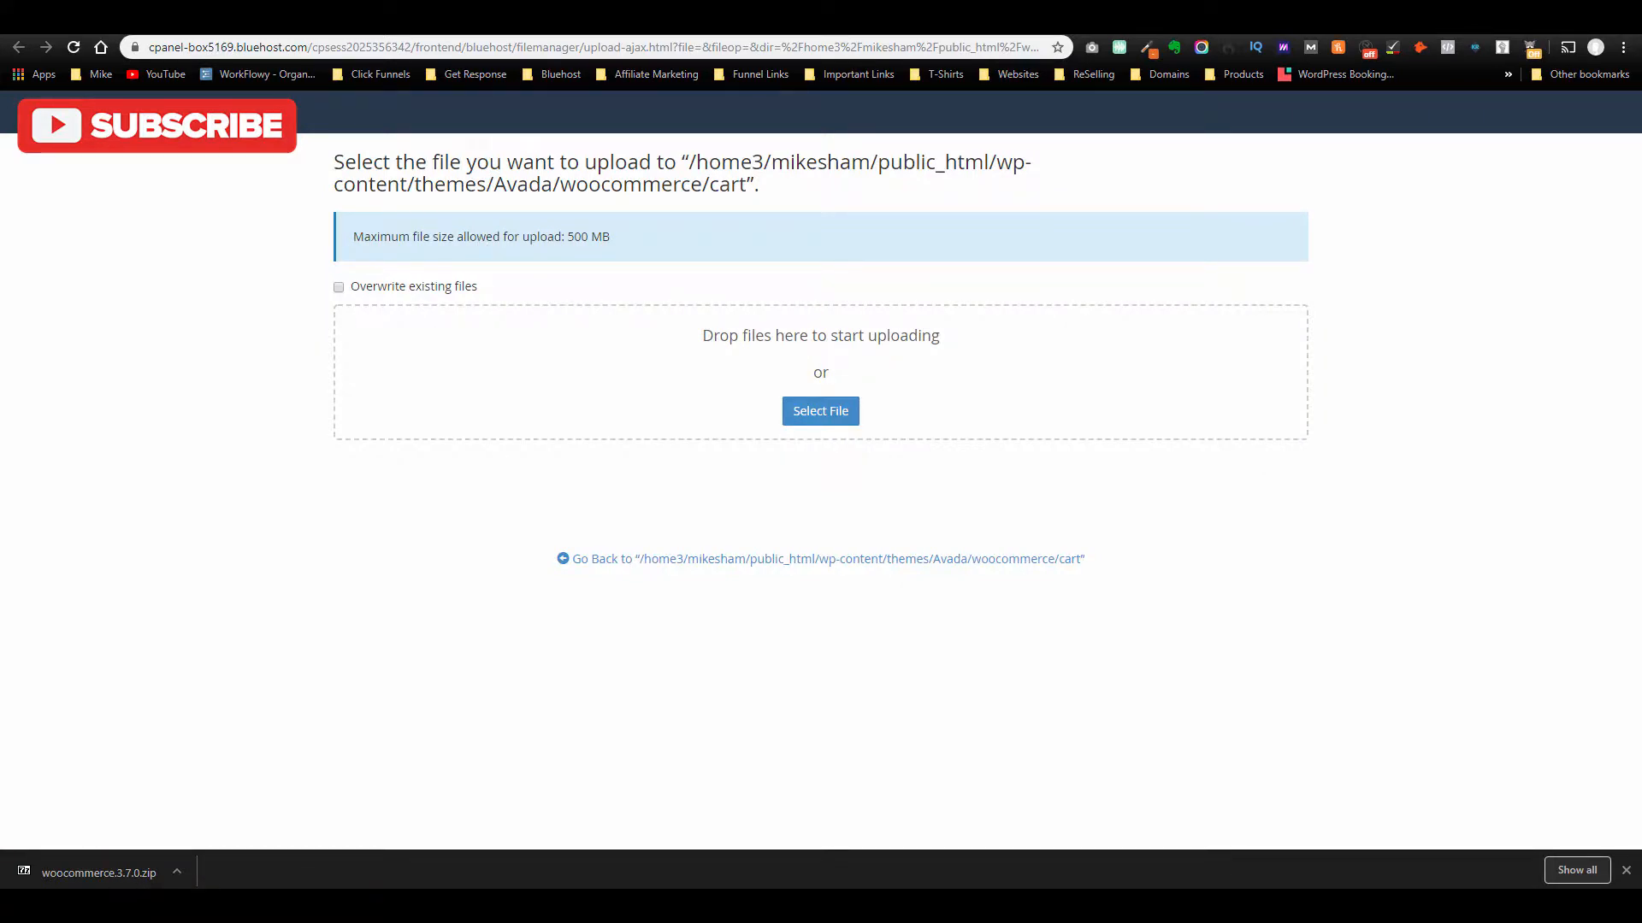
Upload the new cart.php over the existing one, then go up to woocommerce.
click(820, 410)
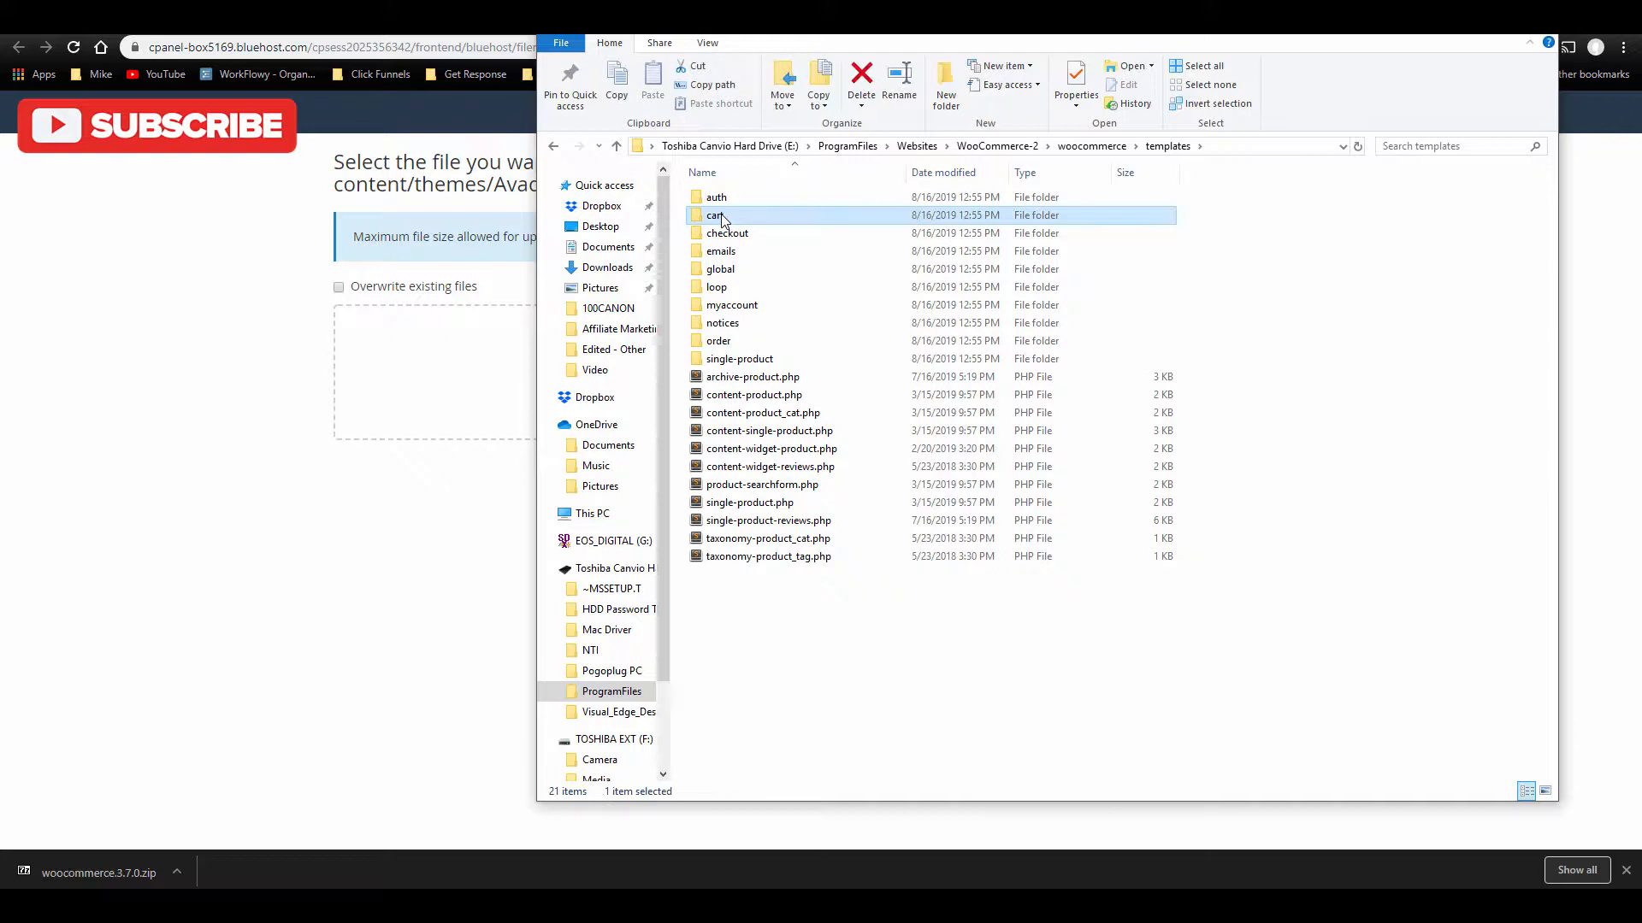
double_click(716, 214)
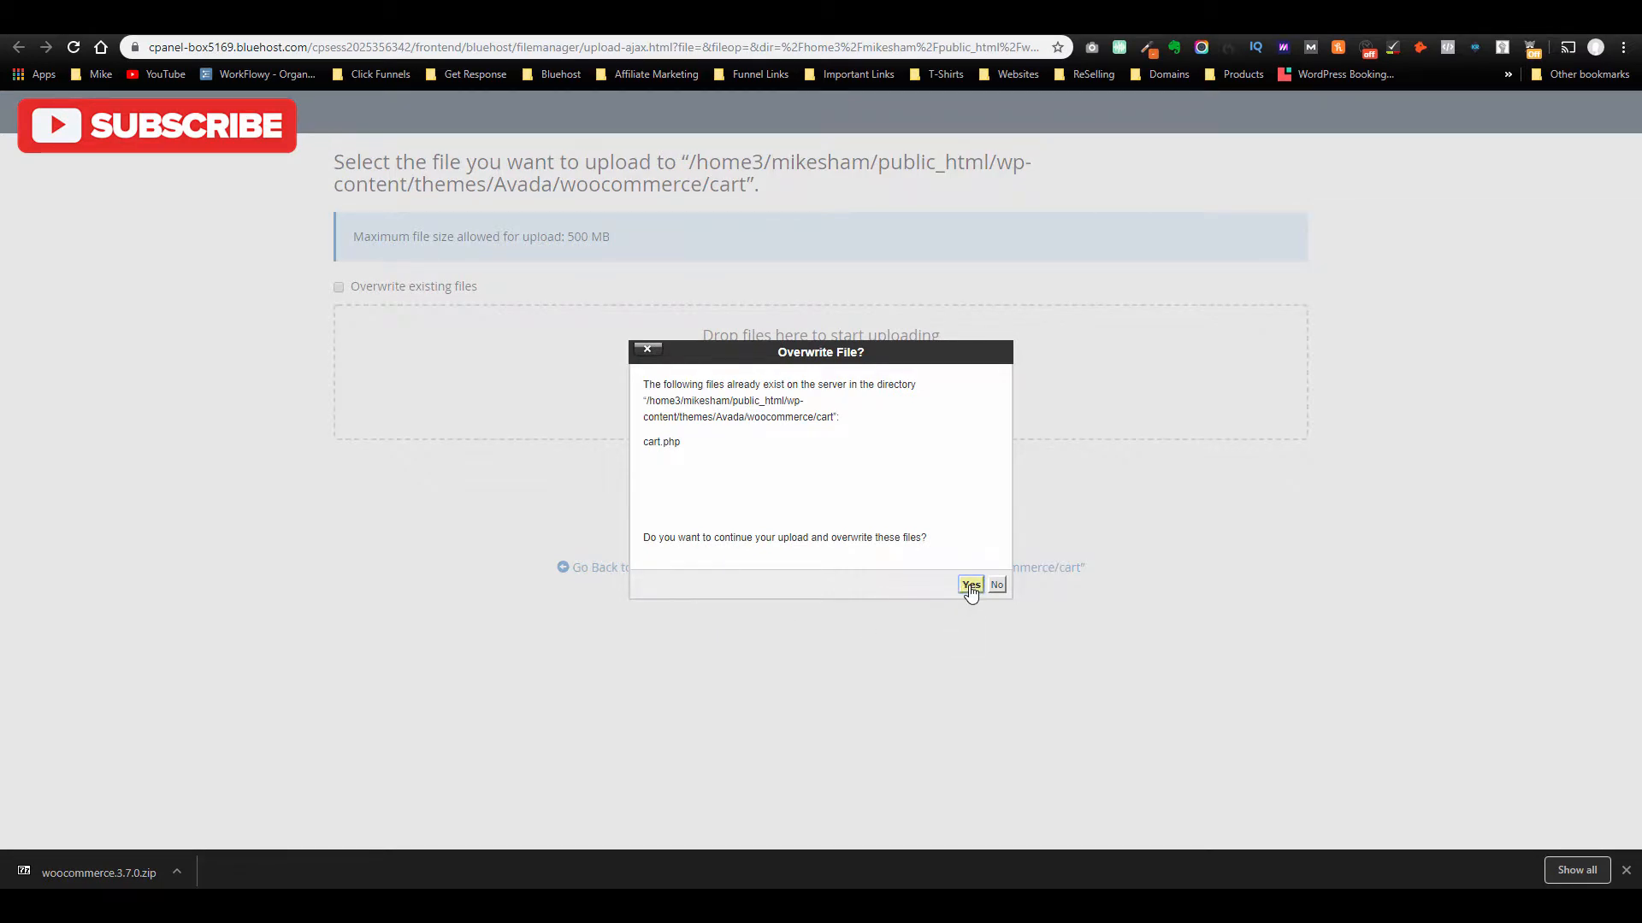
click(970, 584)
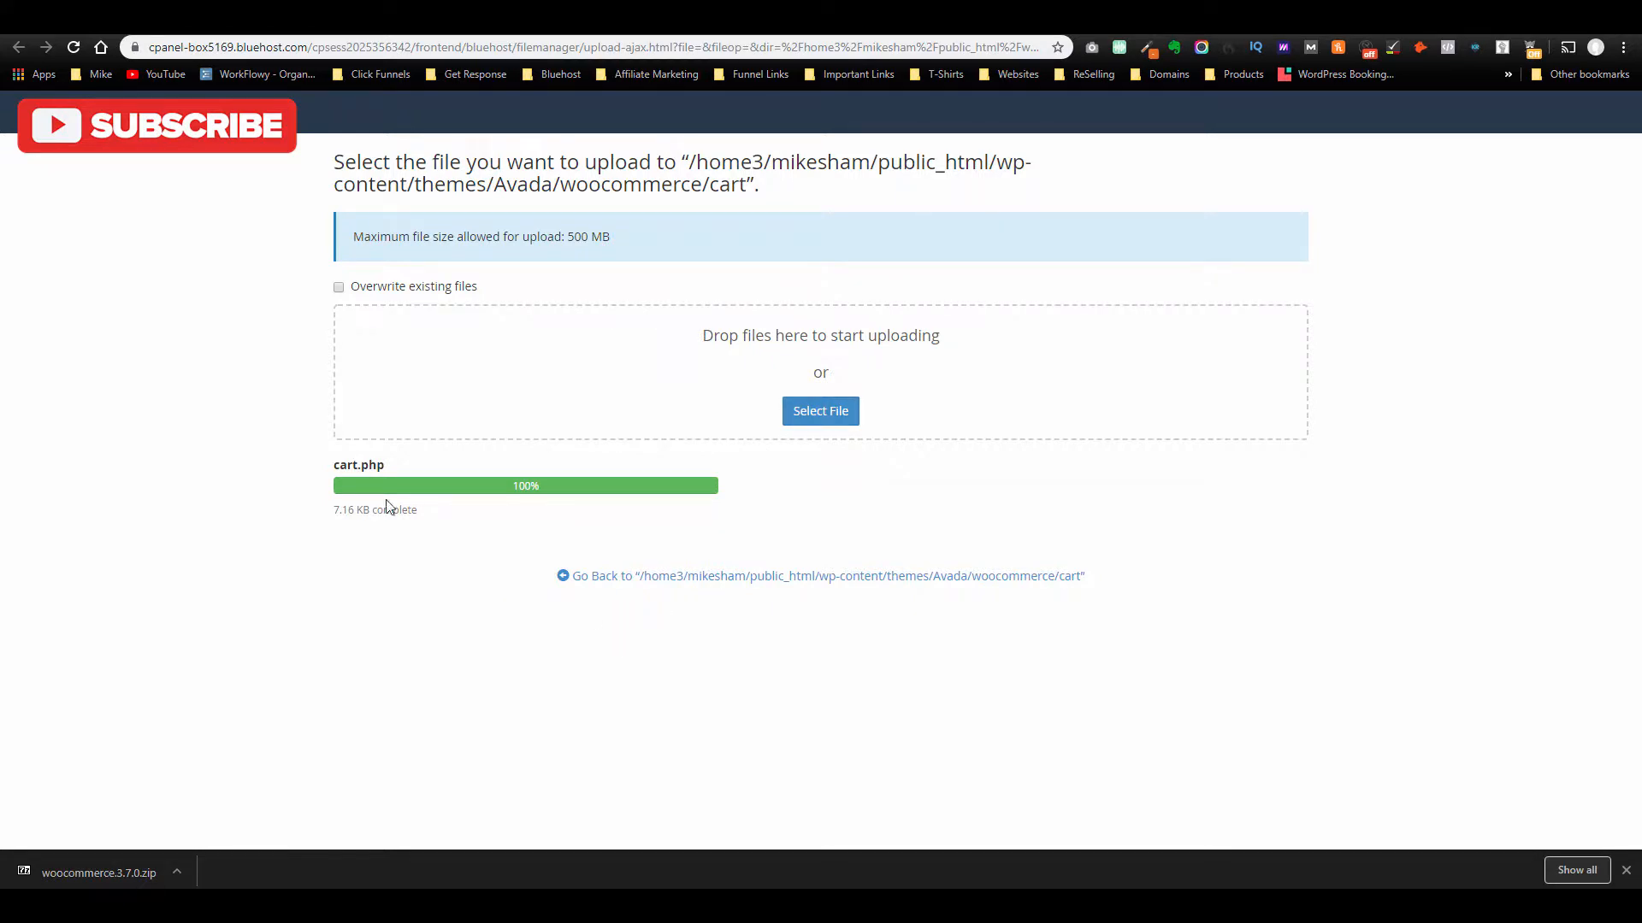
mouse_move(676, 584)
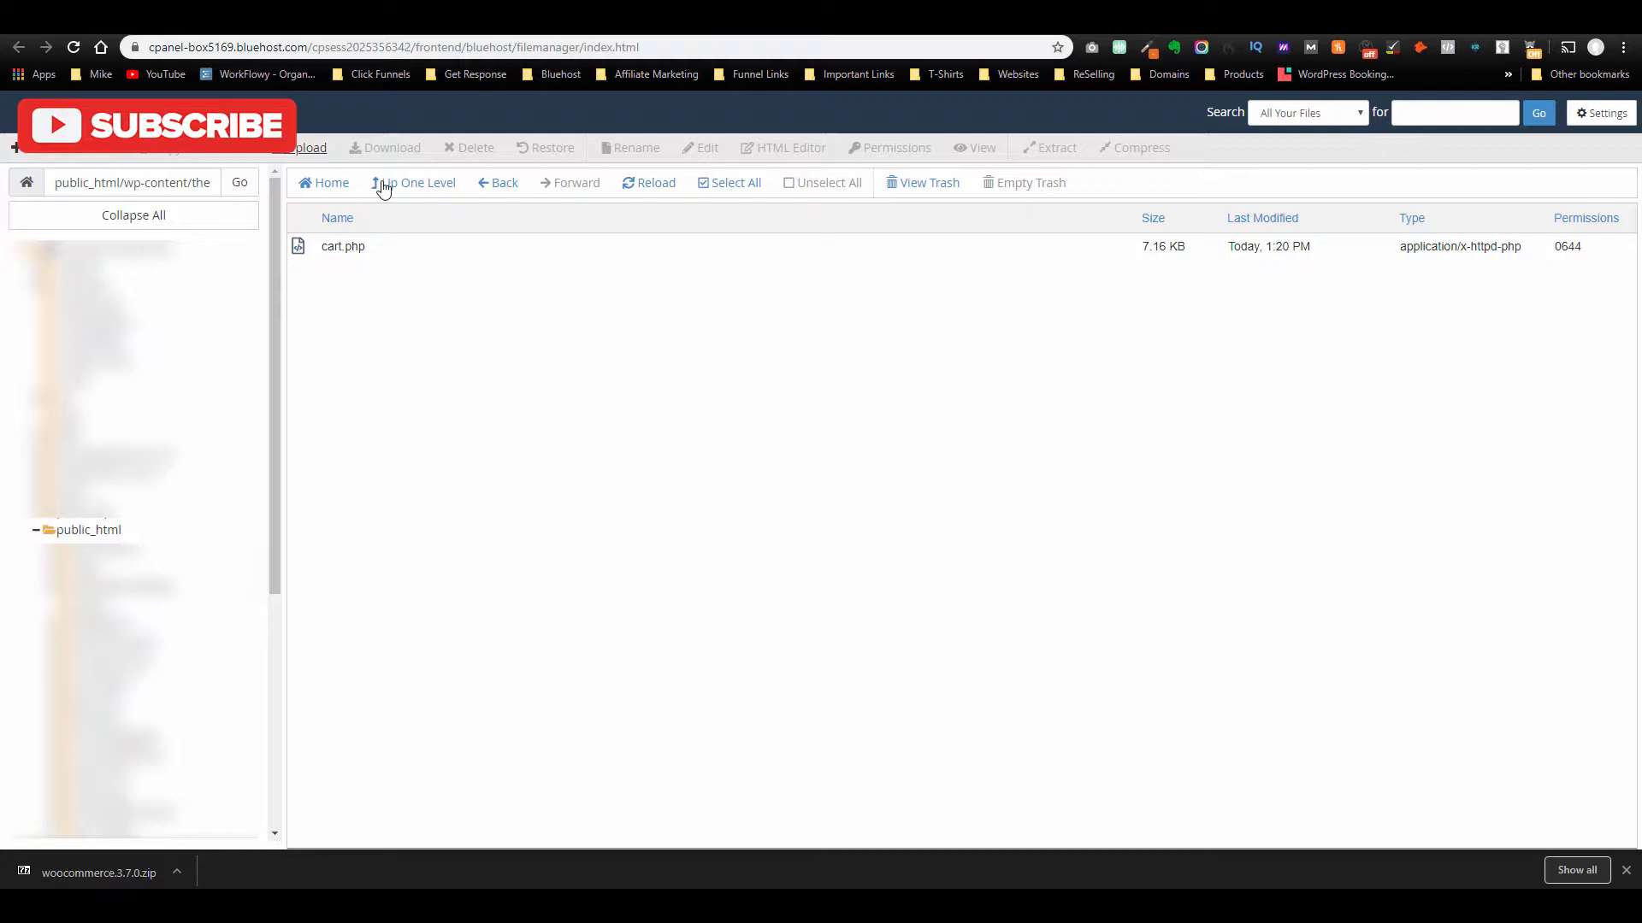
click(415, 182)
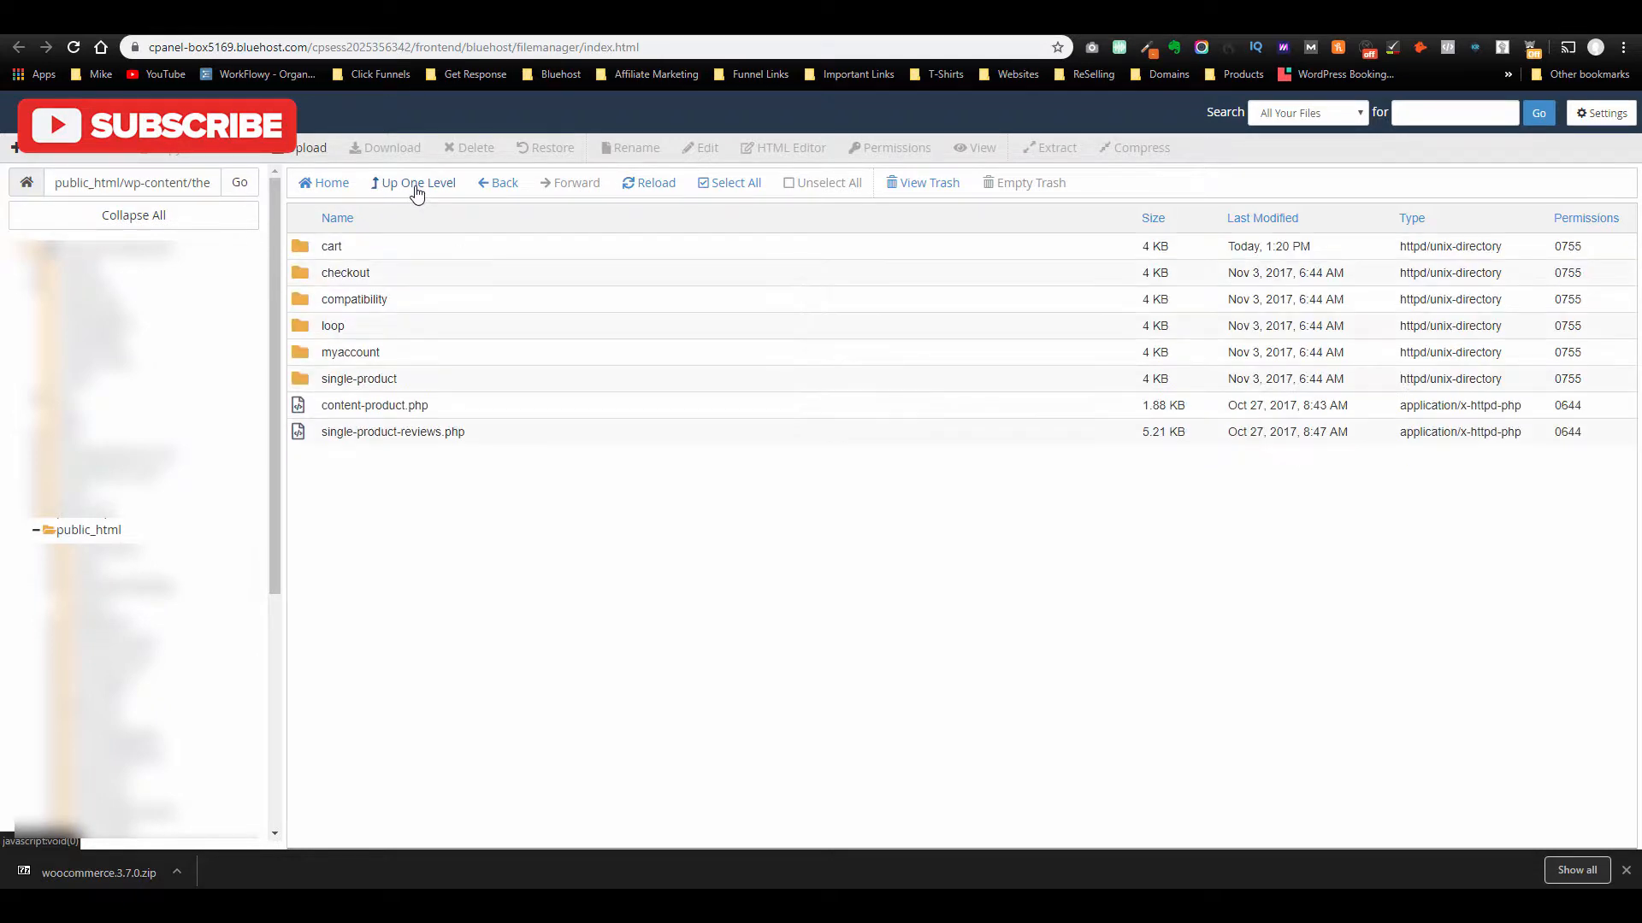
mouse_move(542, 80)
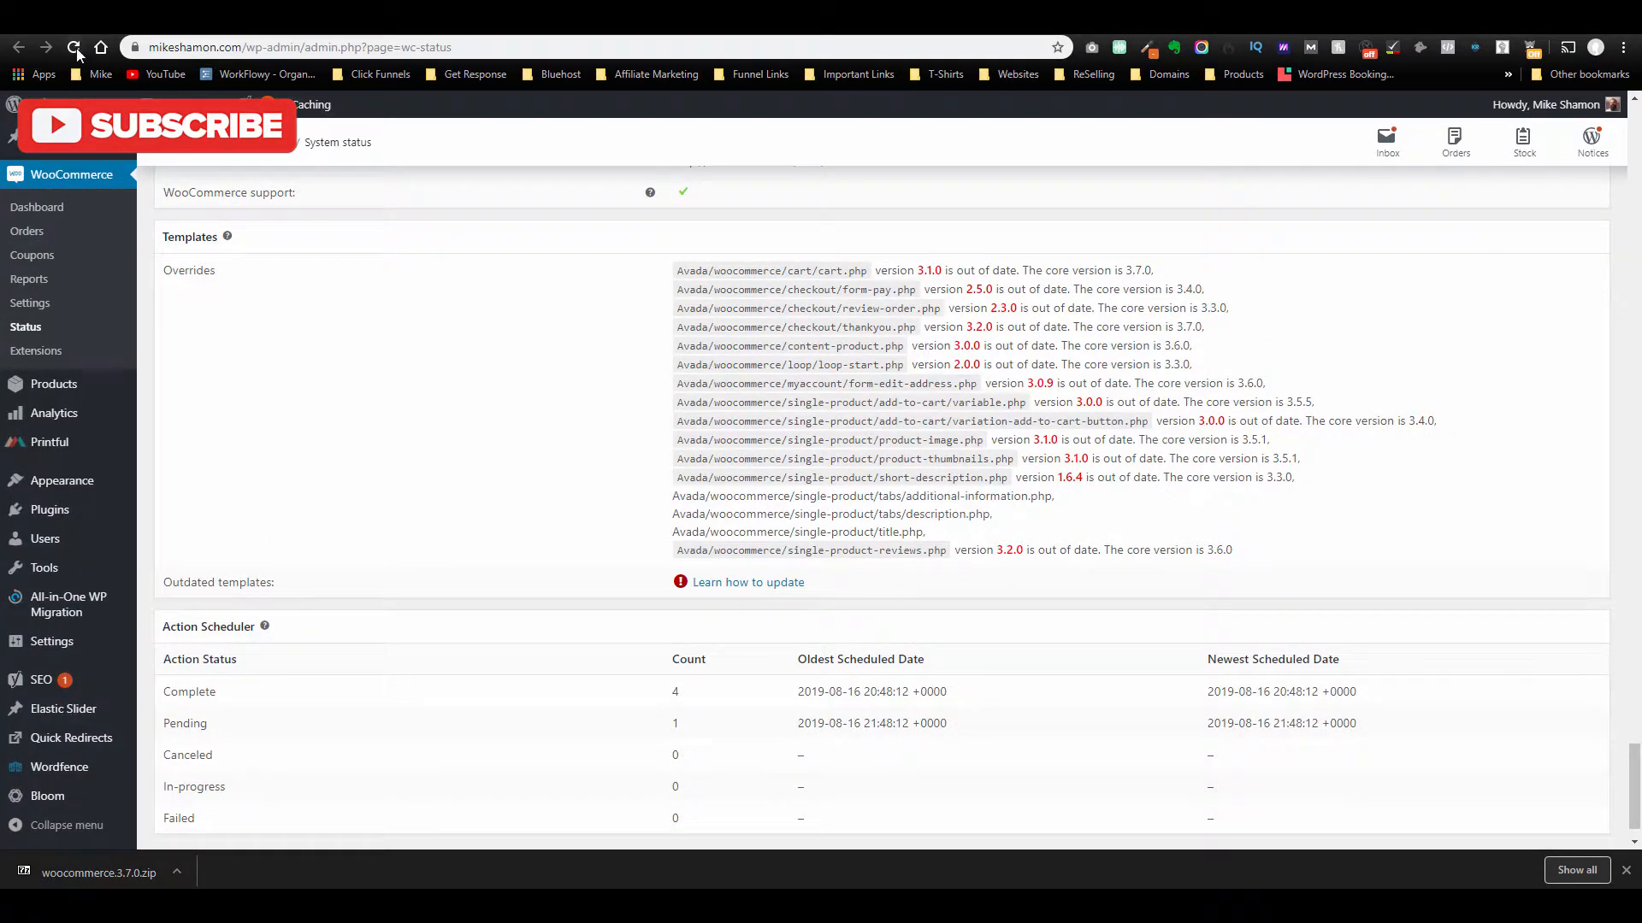
Reload System Status to confirm cart.php is no longer out of date.
click(74, 47)
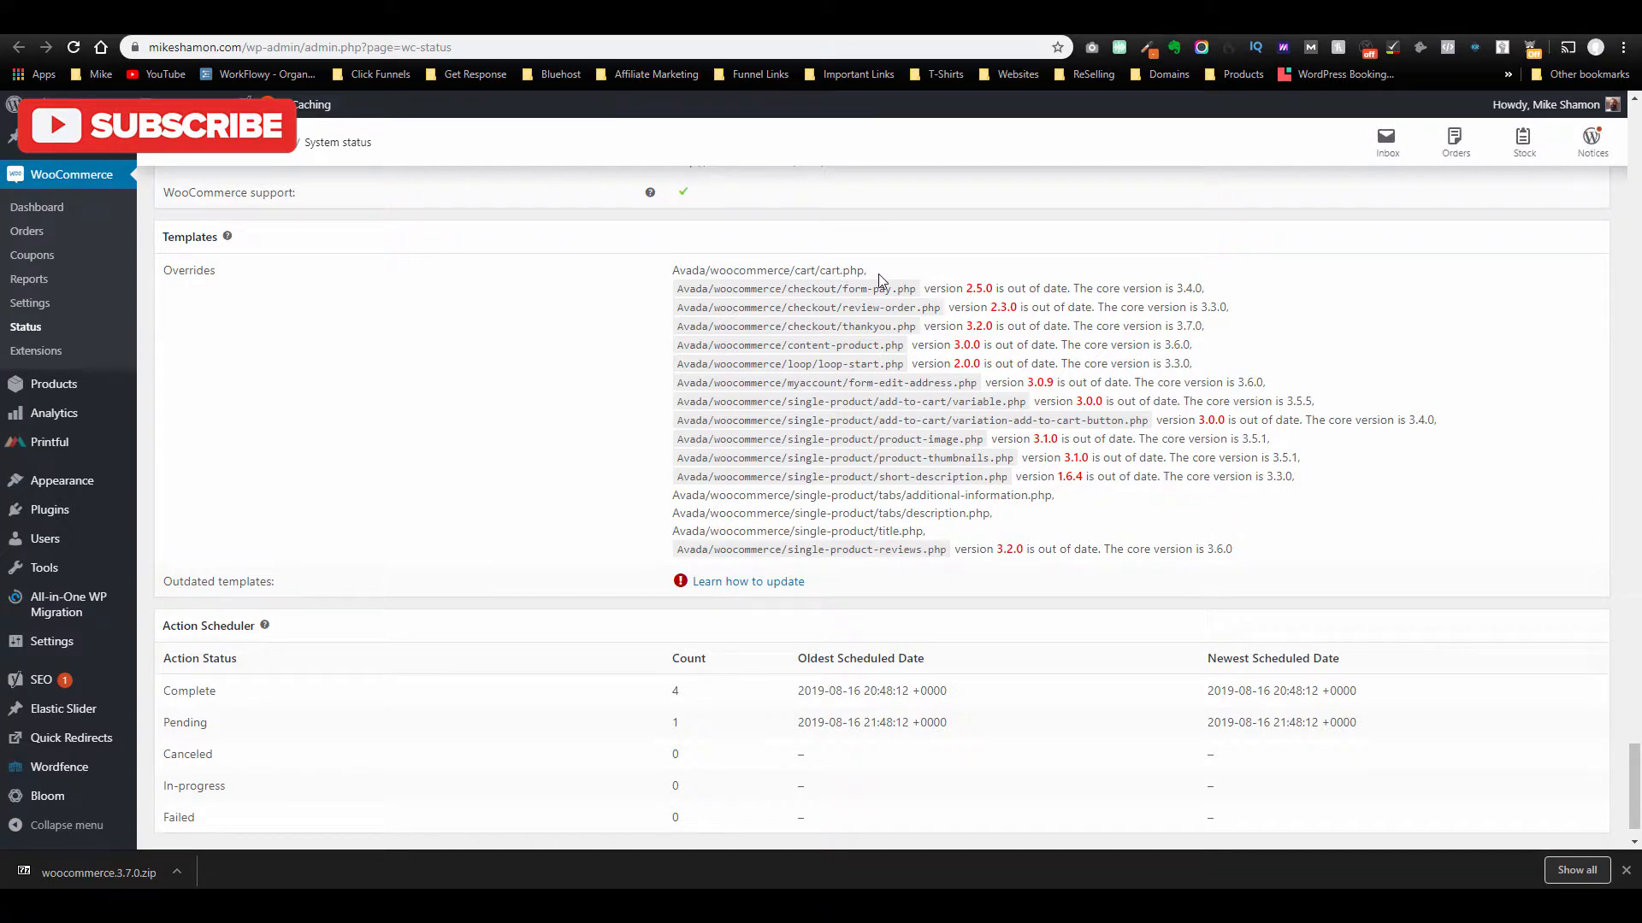
mouse_move(1057, 295)
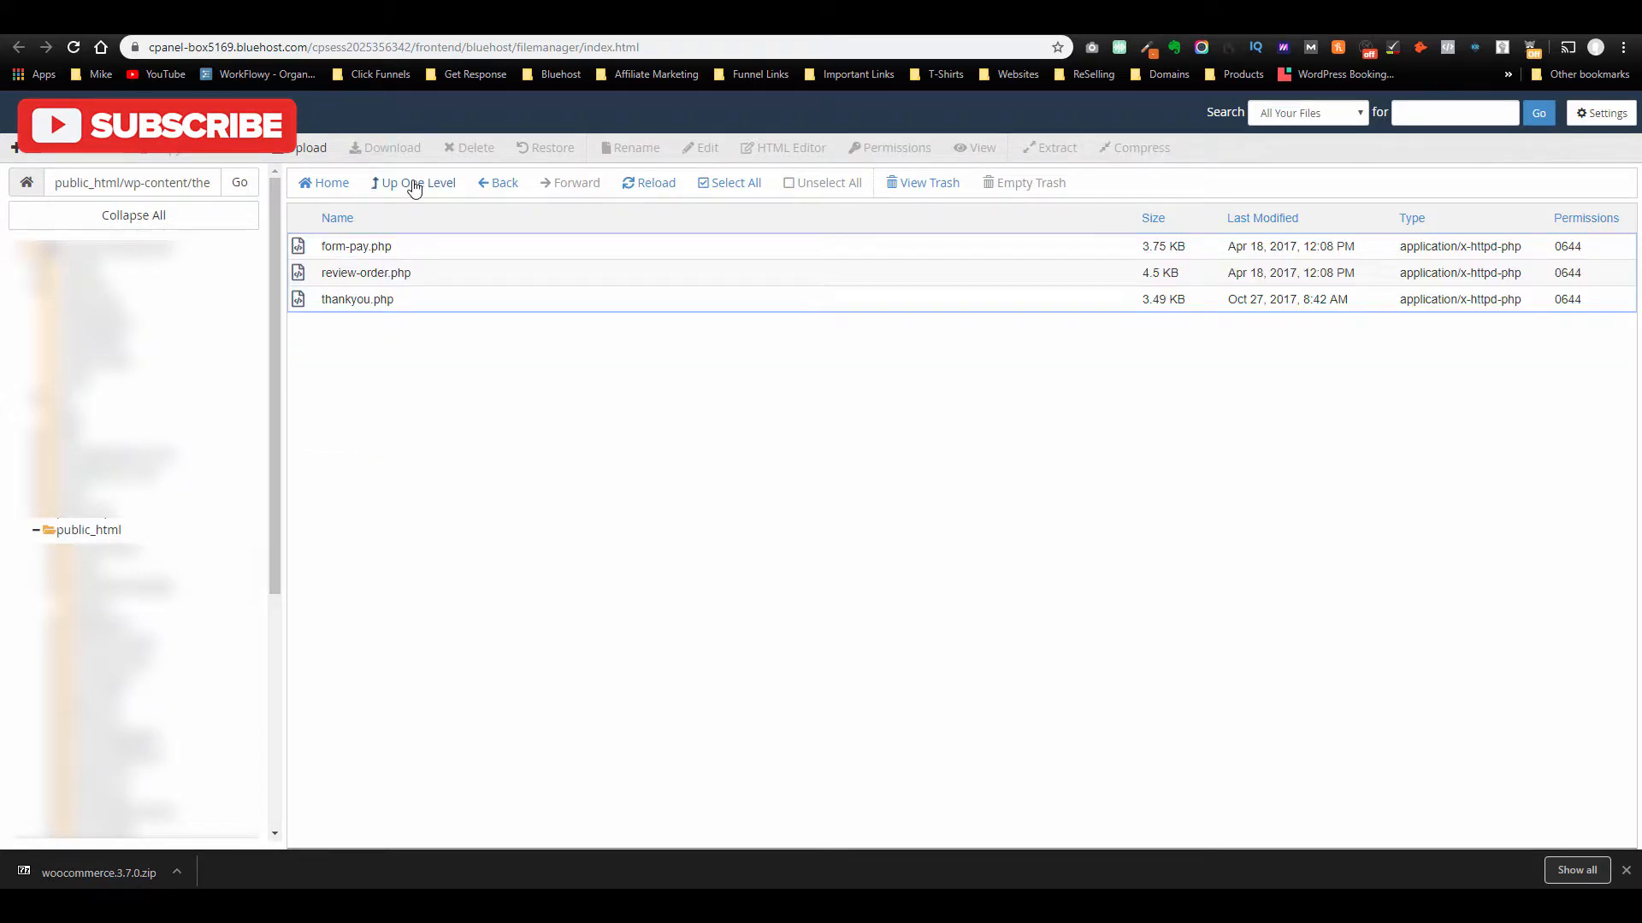
Upload form-pay.php into the Avada checkout folder, overwriting the old version.
click(419, 182)
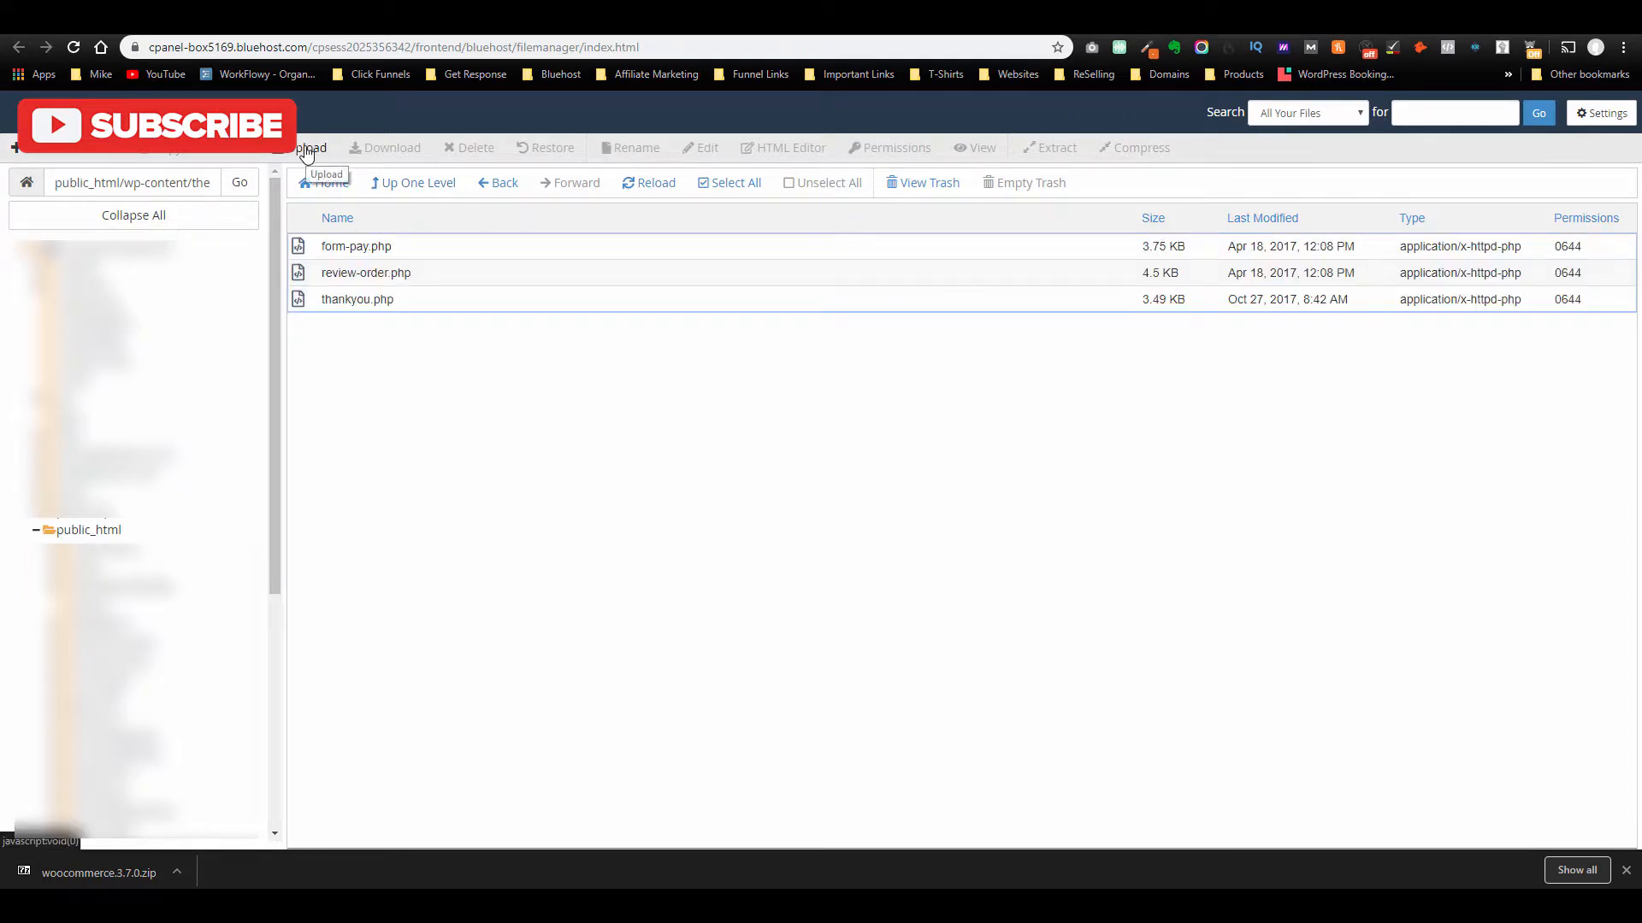
click(308, 148)
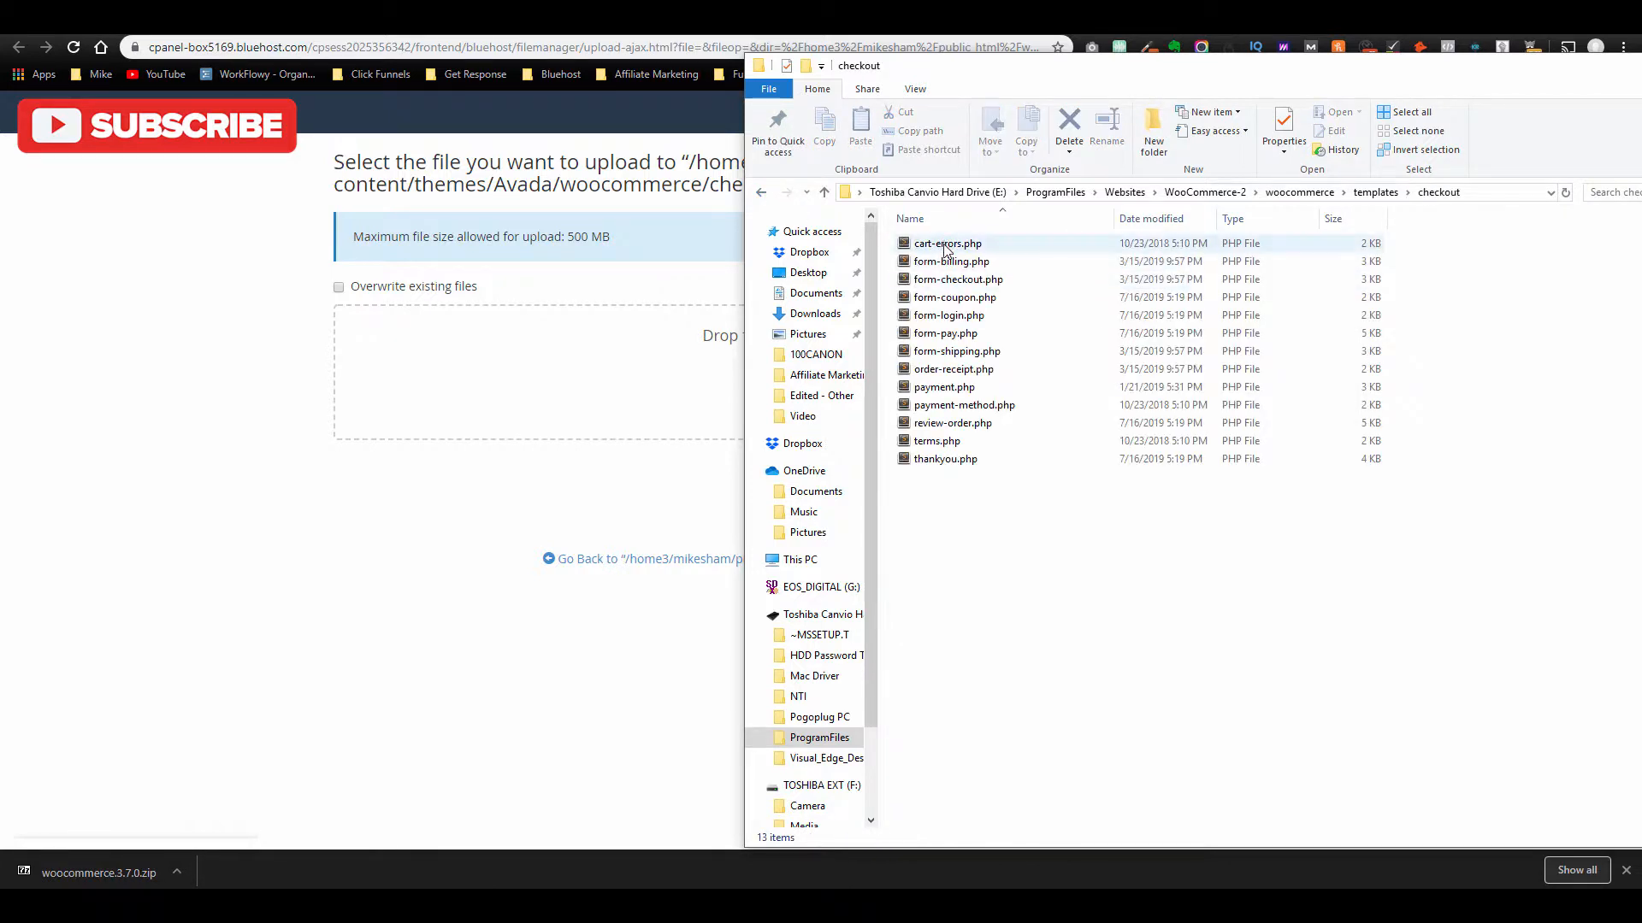
click(944, 332)
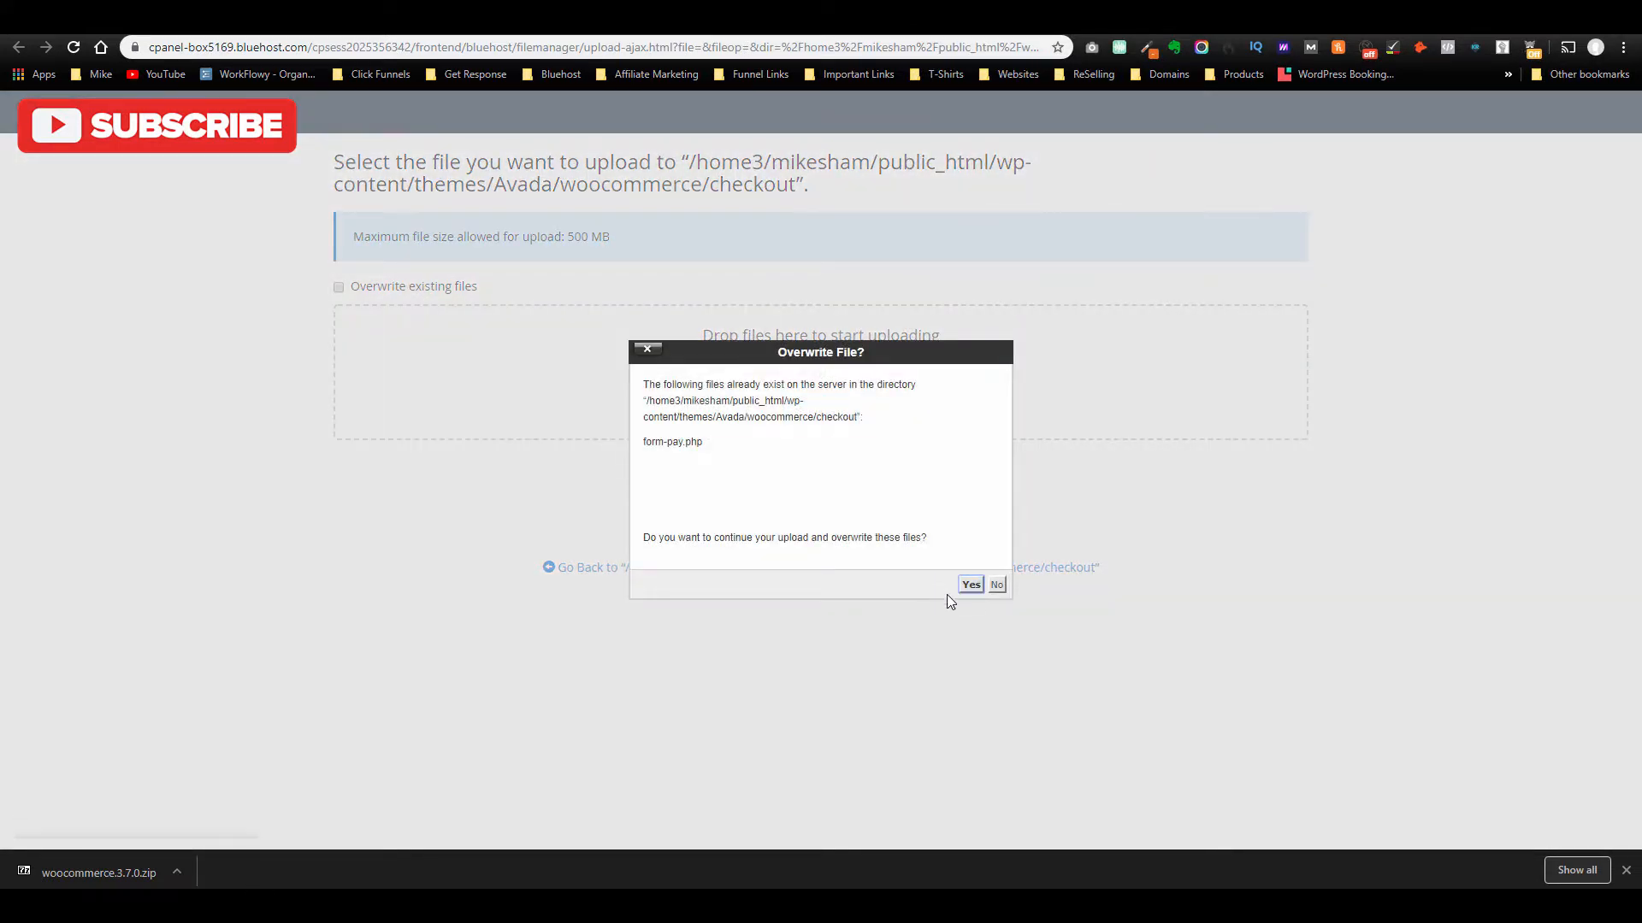
click(969, 584)
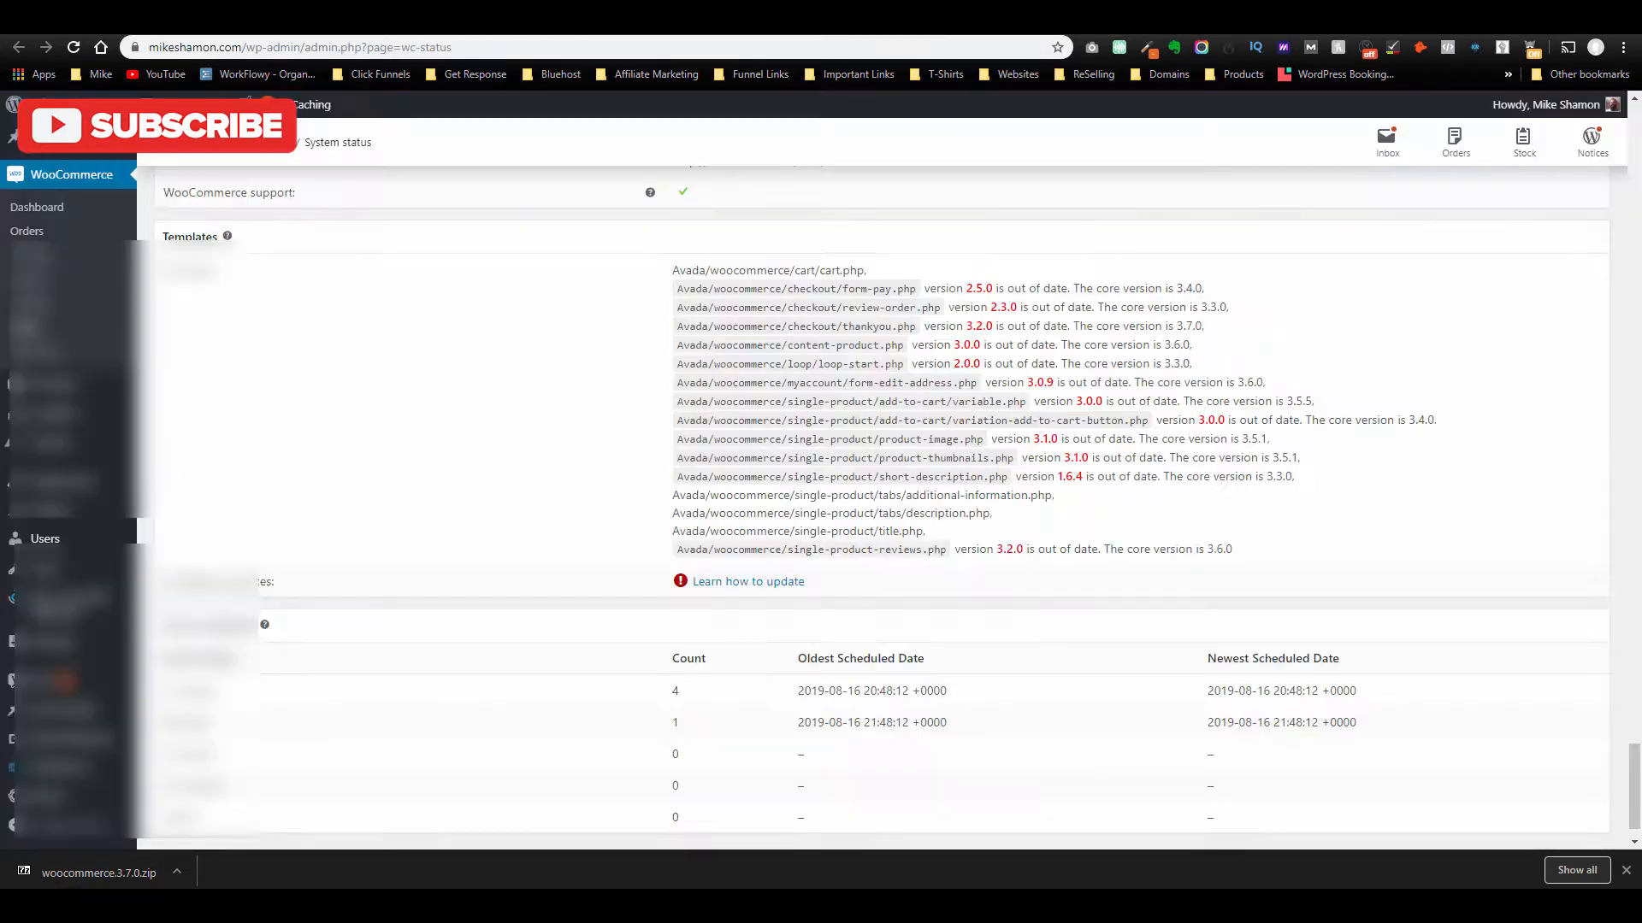
double_click(871, 307)
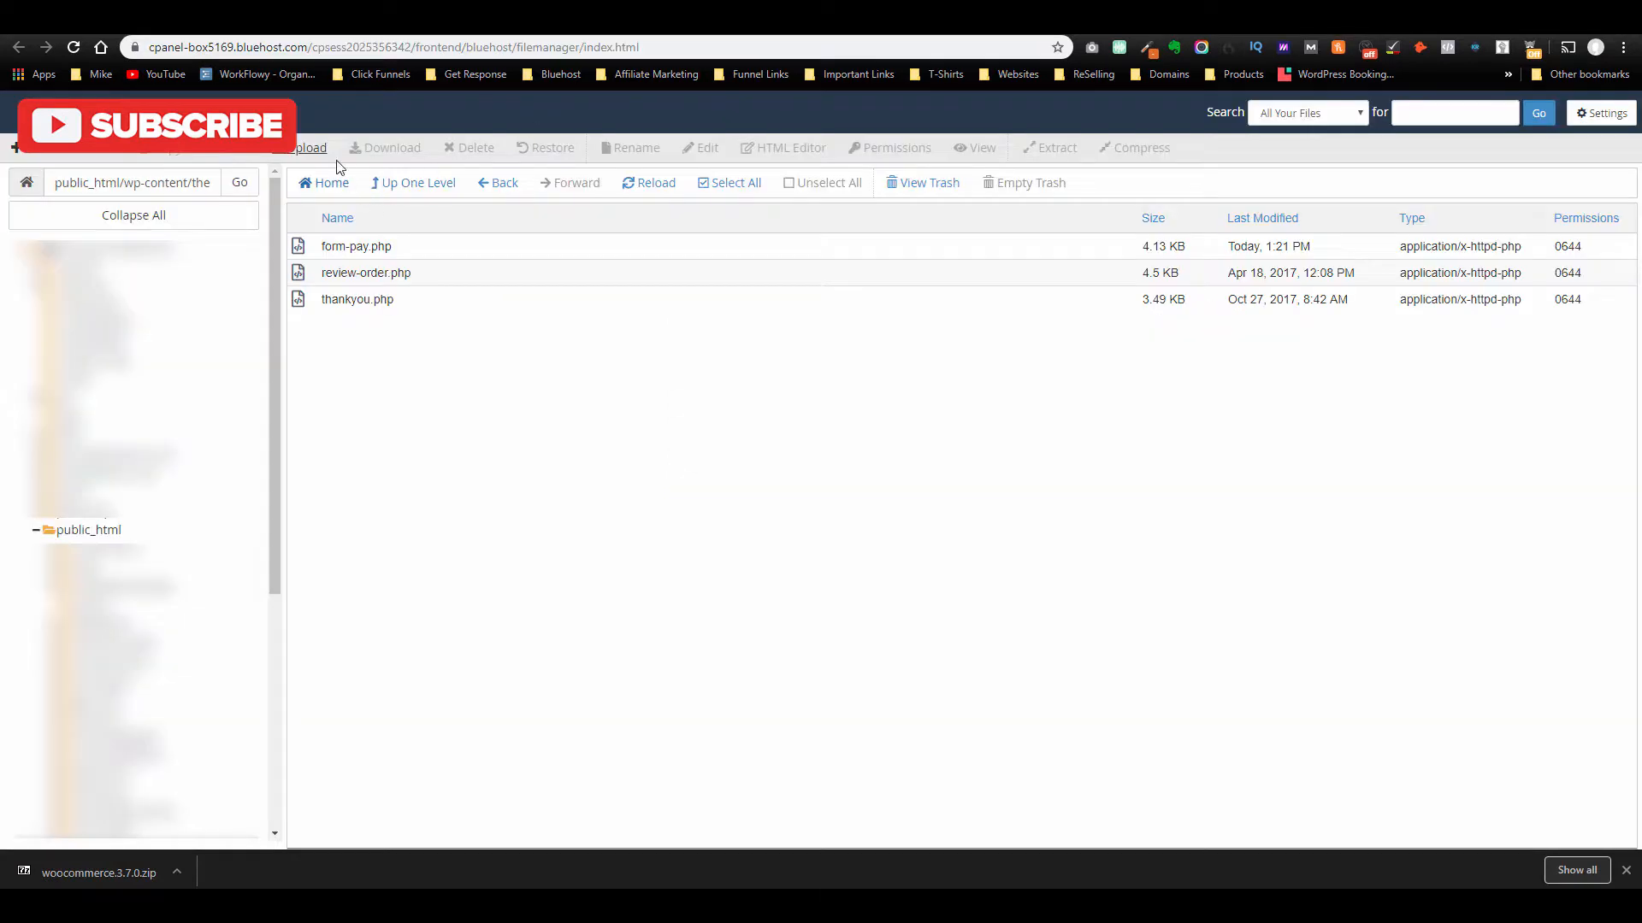
Upload review-order.php and thankyou.php into the Avada checkout folder.
click(307, 146)
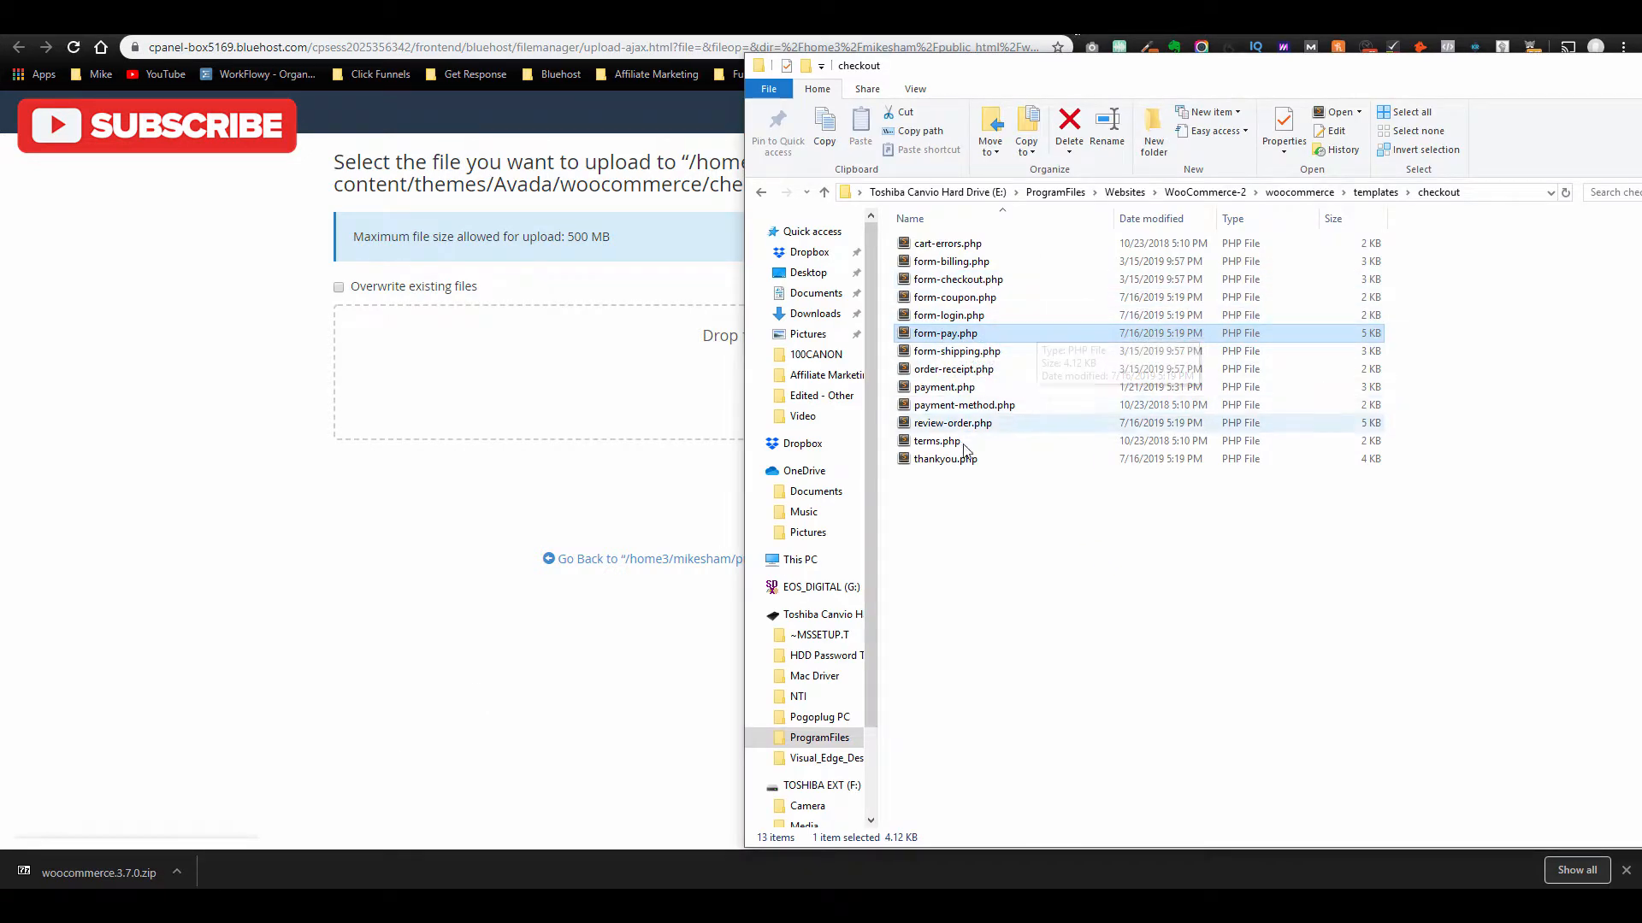
click(952, 424)
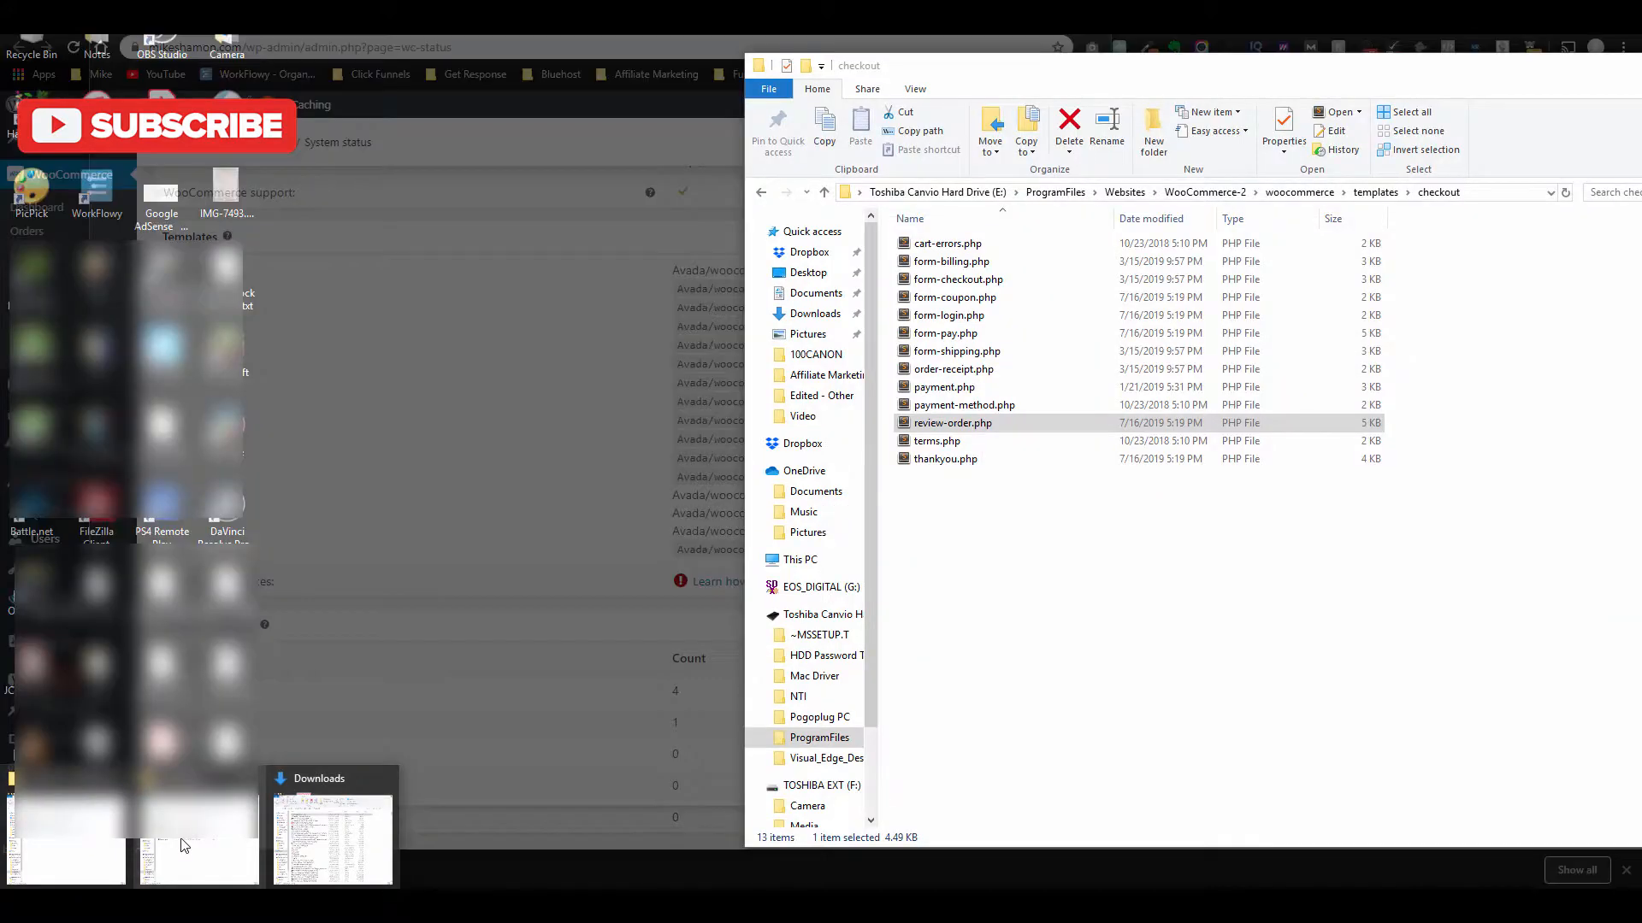
click(945, 459)
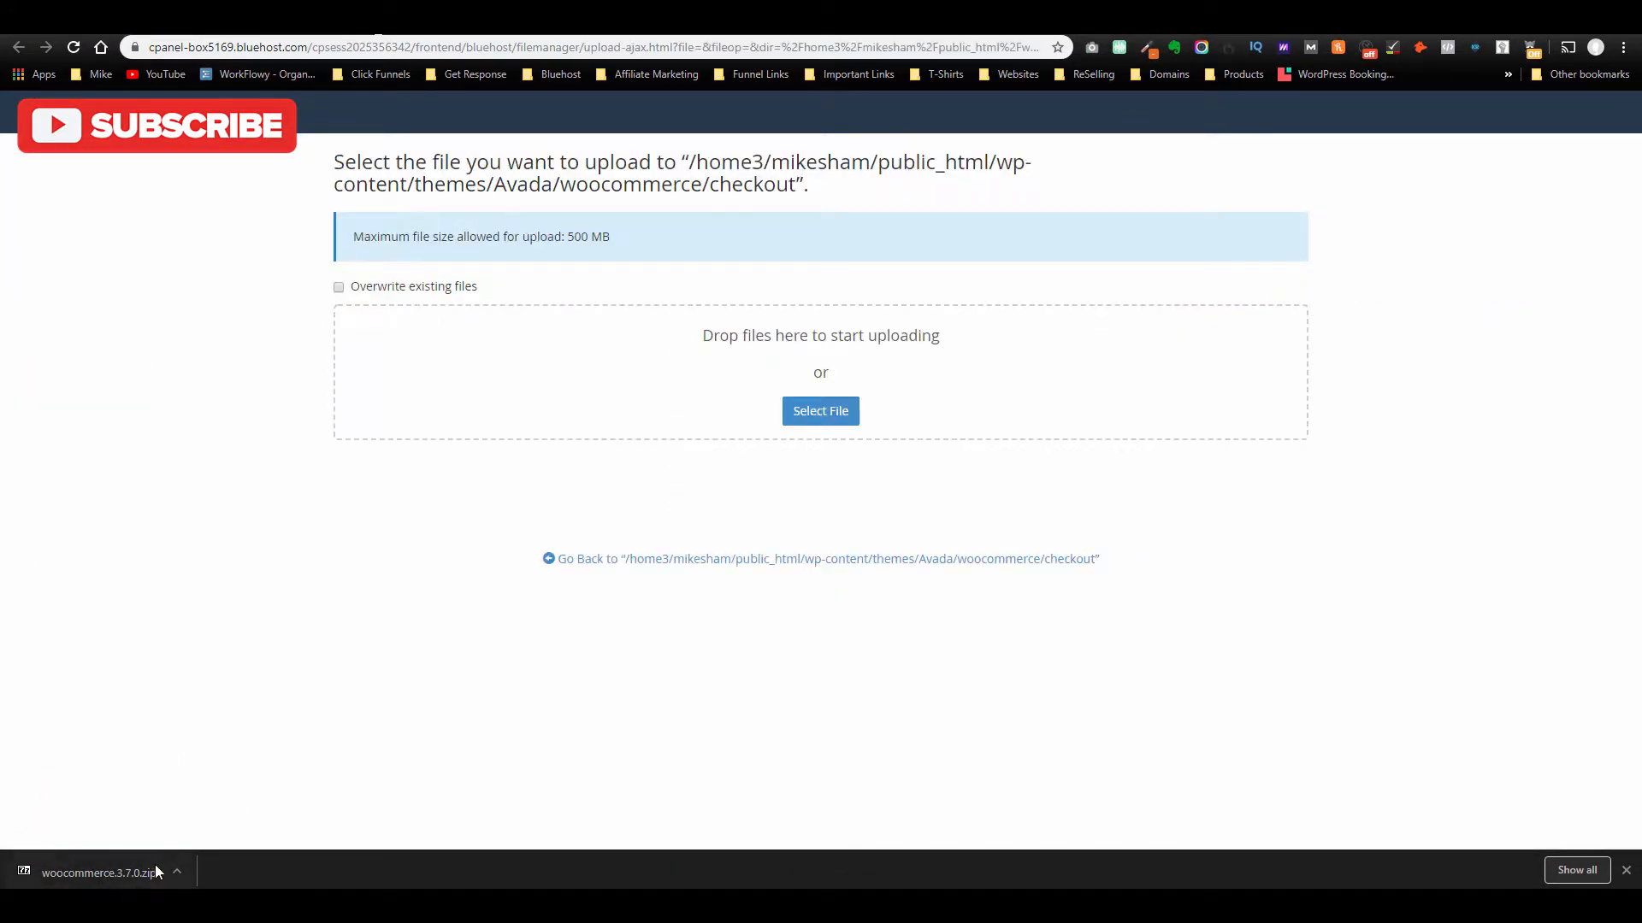
click(820, 410)
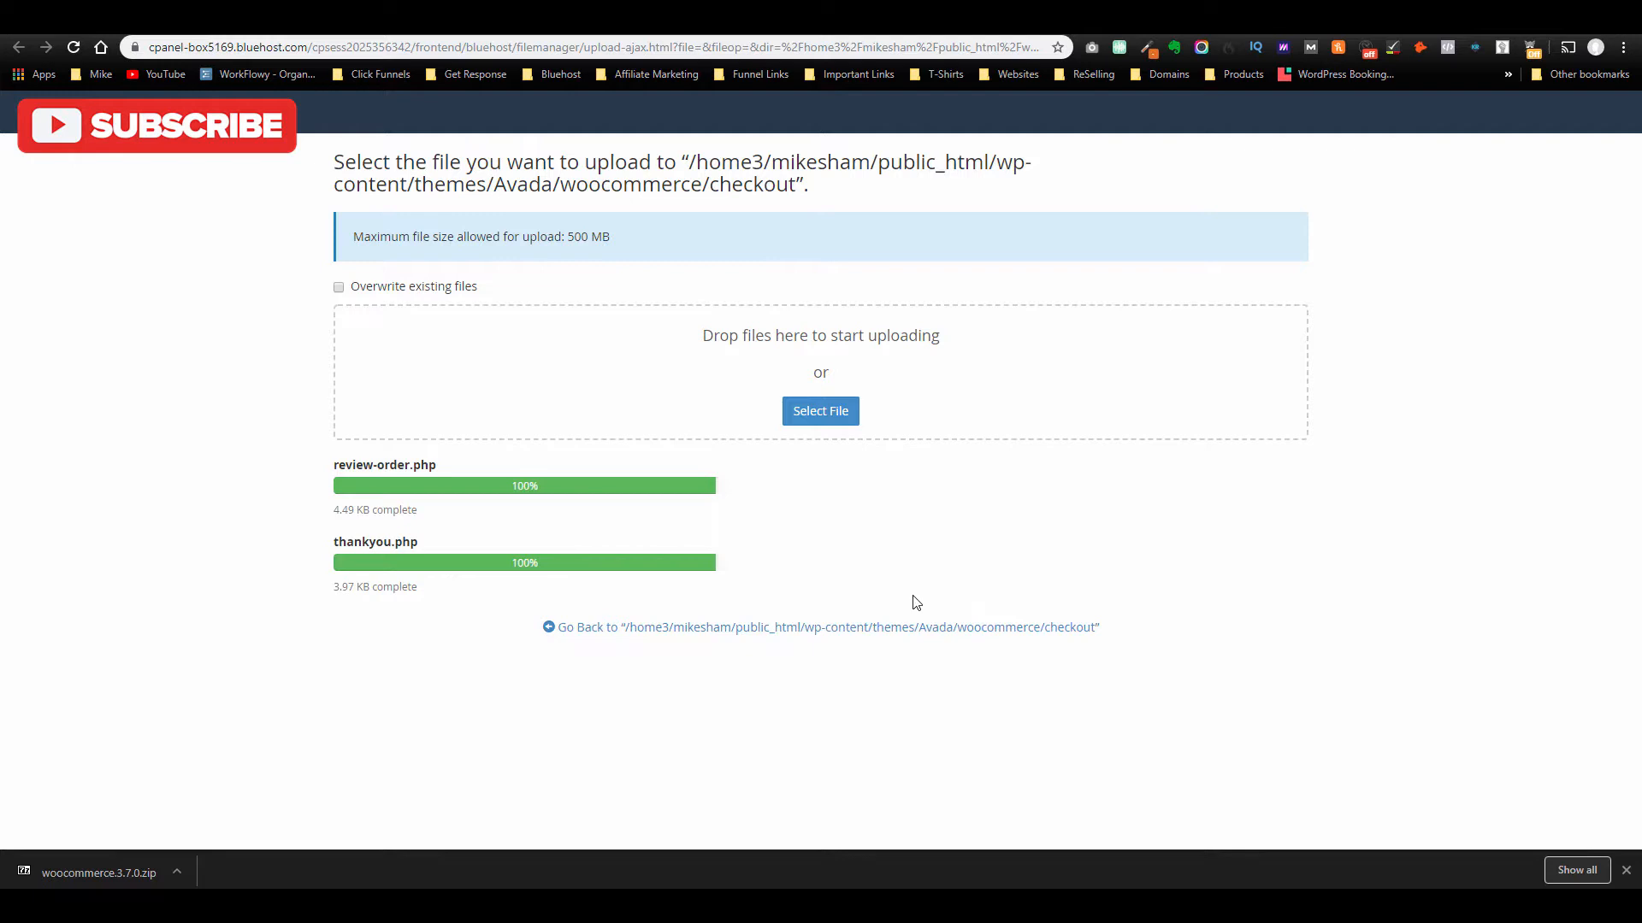
mouse_move(852, 630)
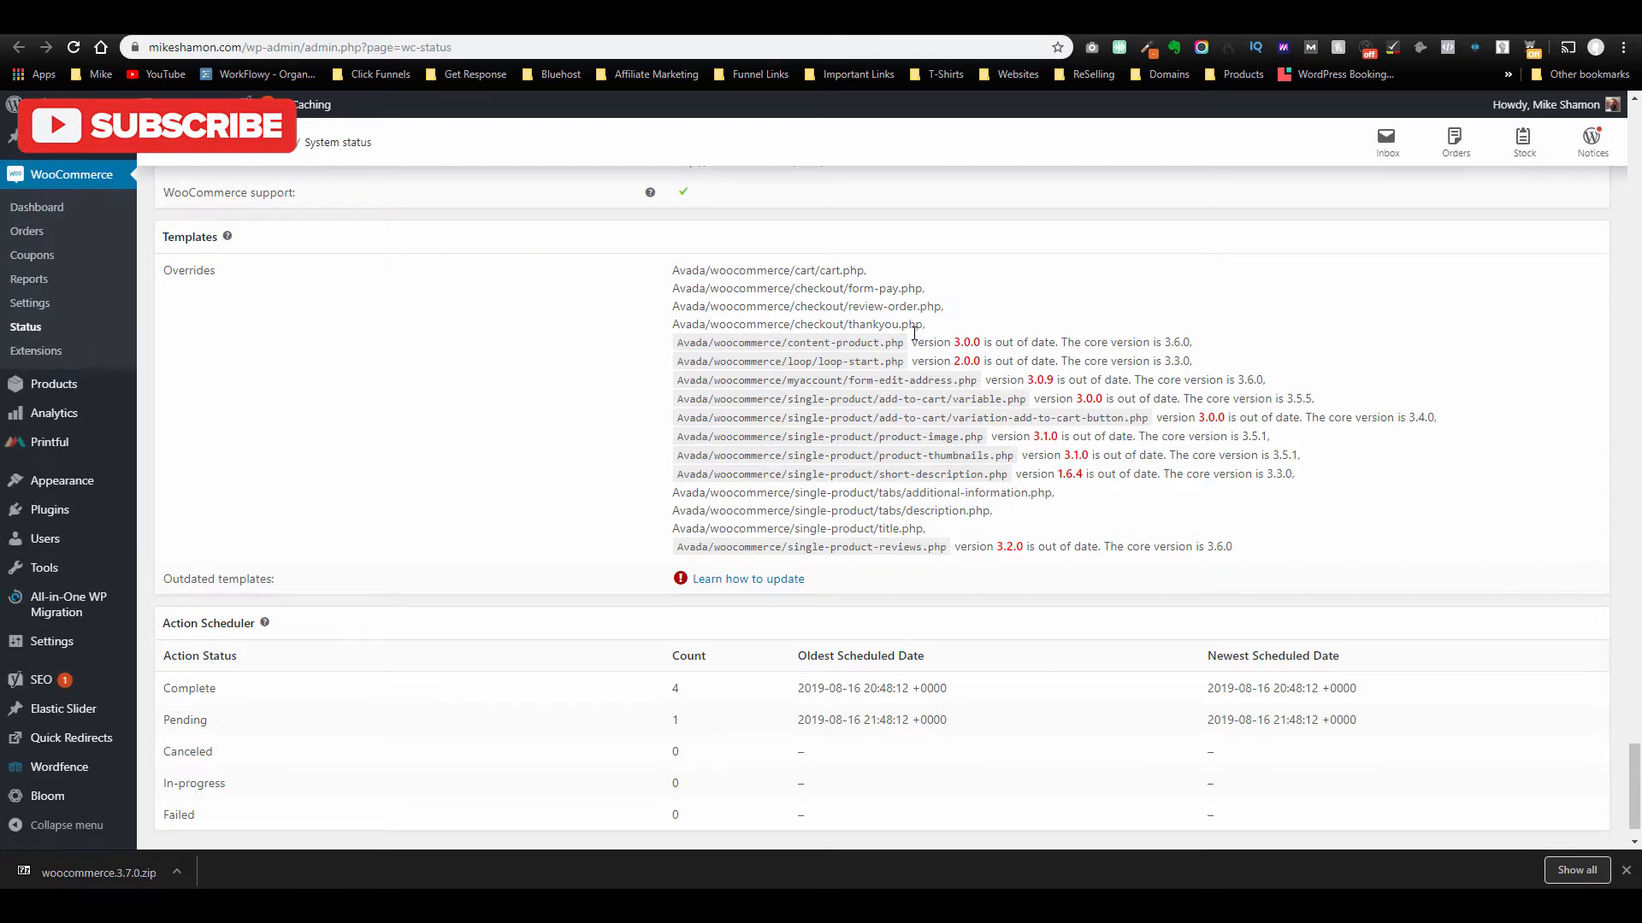
mouse_move(811, 506)
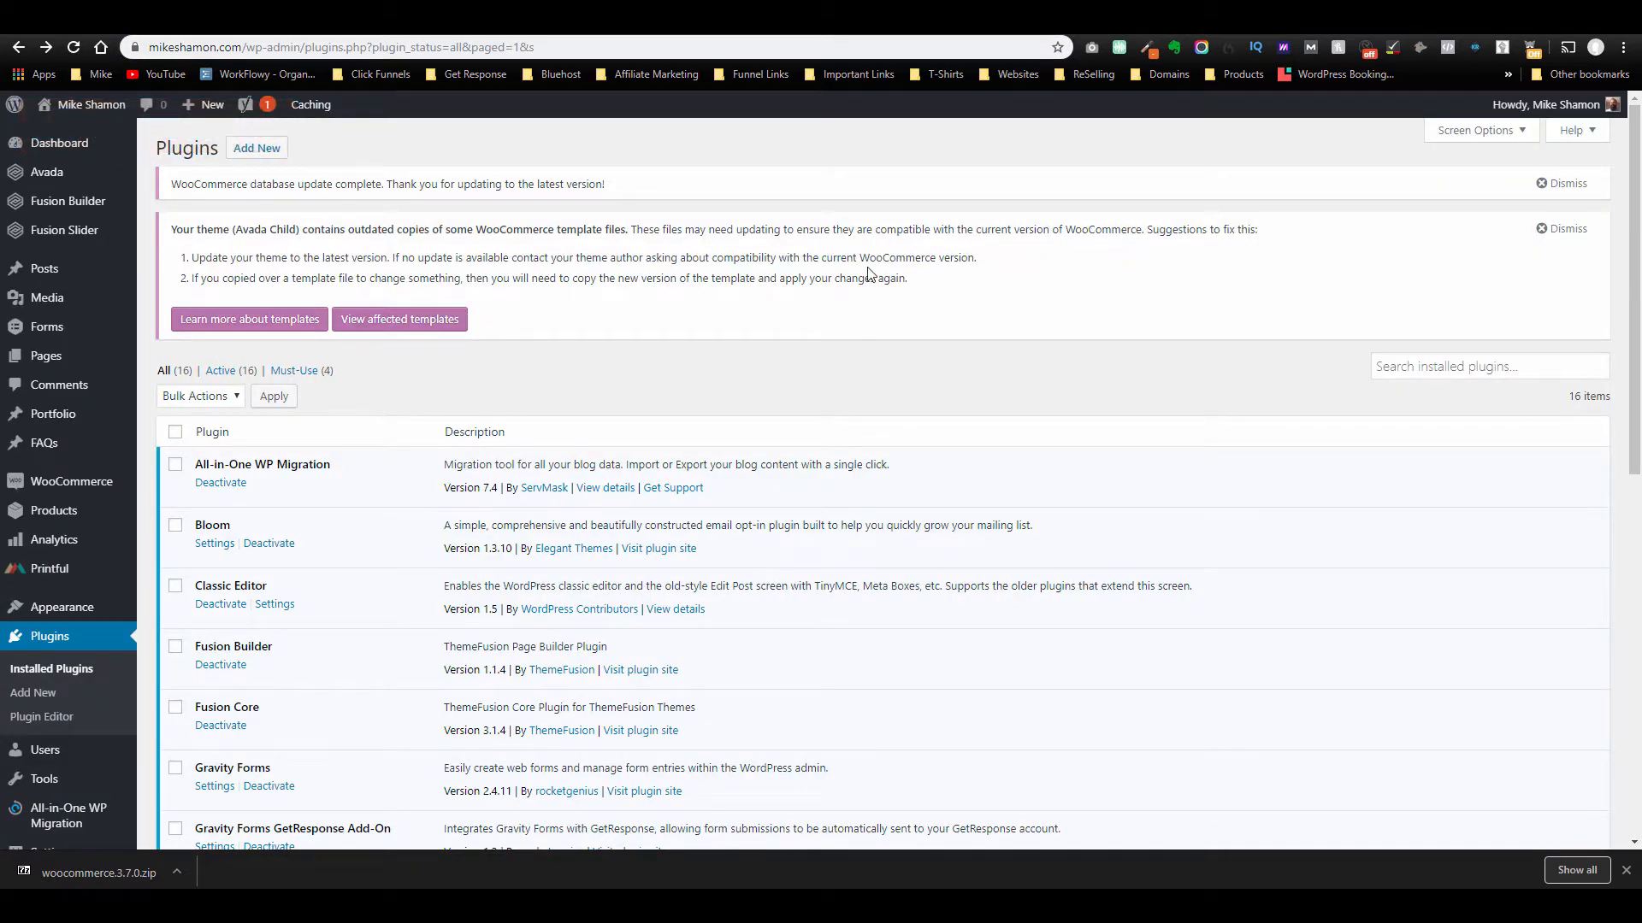
mouse_move(703, 314)
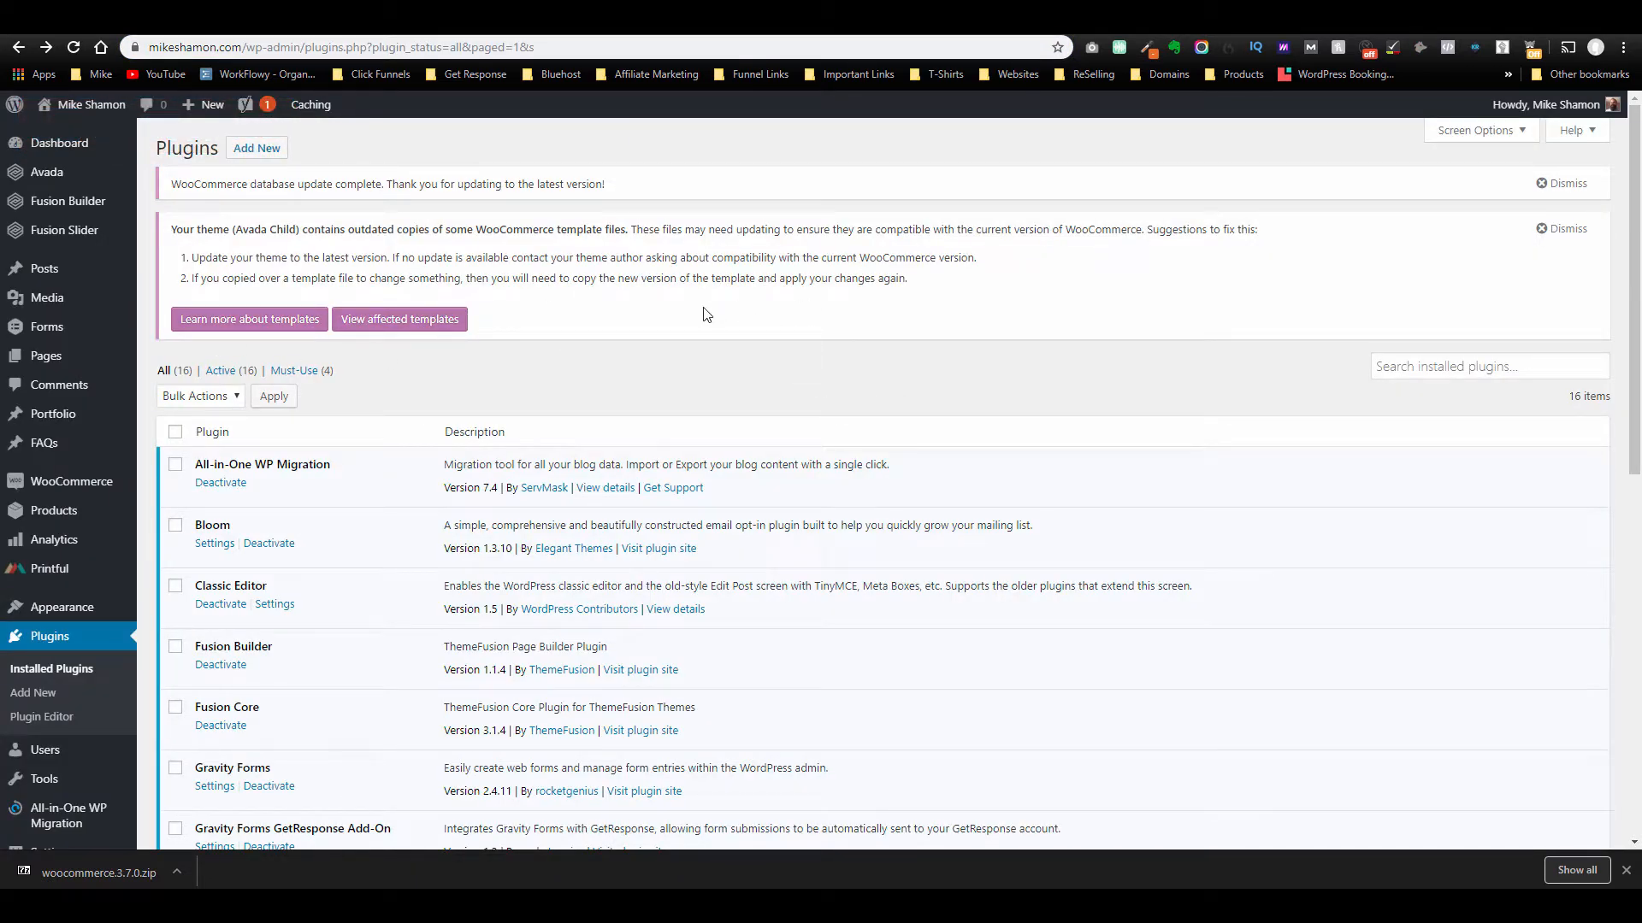